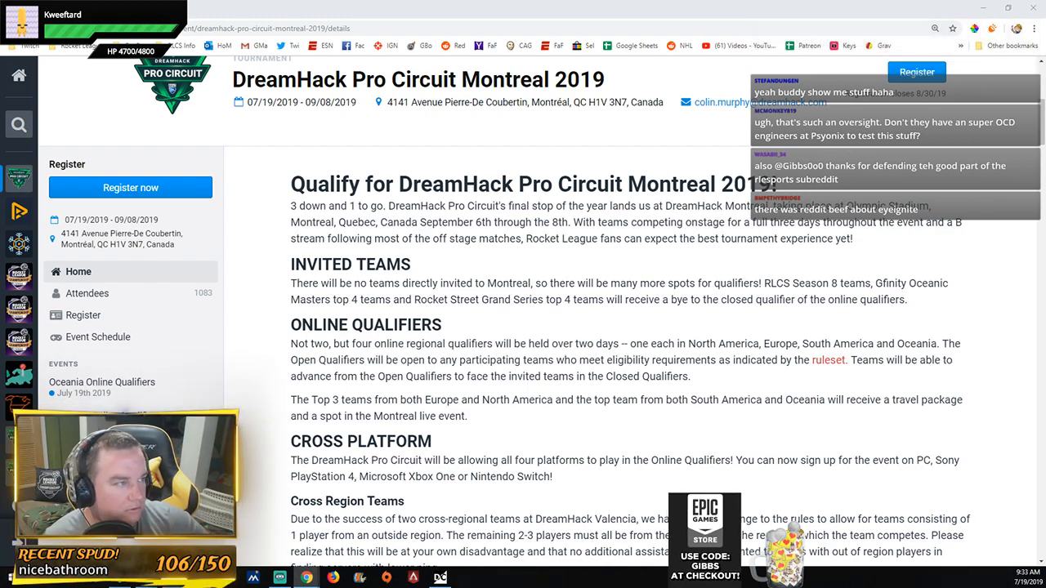
# Switch from the smash.gg Montreal 2019 page to the qualifier team lineups image.
pyautogui.click(86, 293)
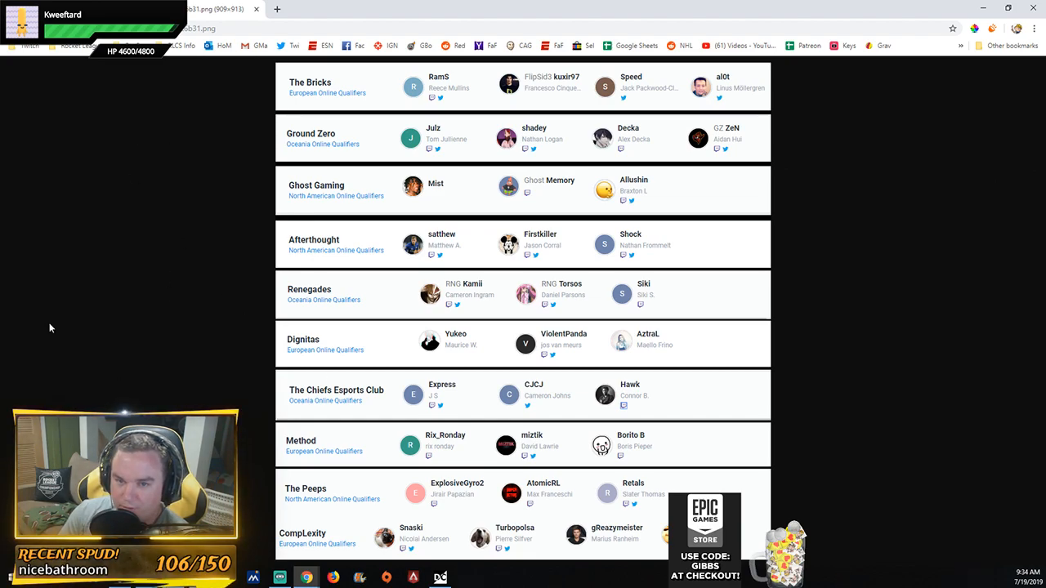
pyautogui.moveTo(102, 358)
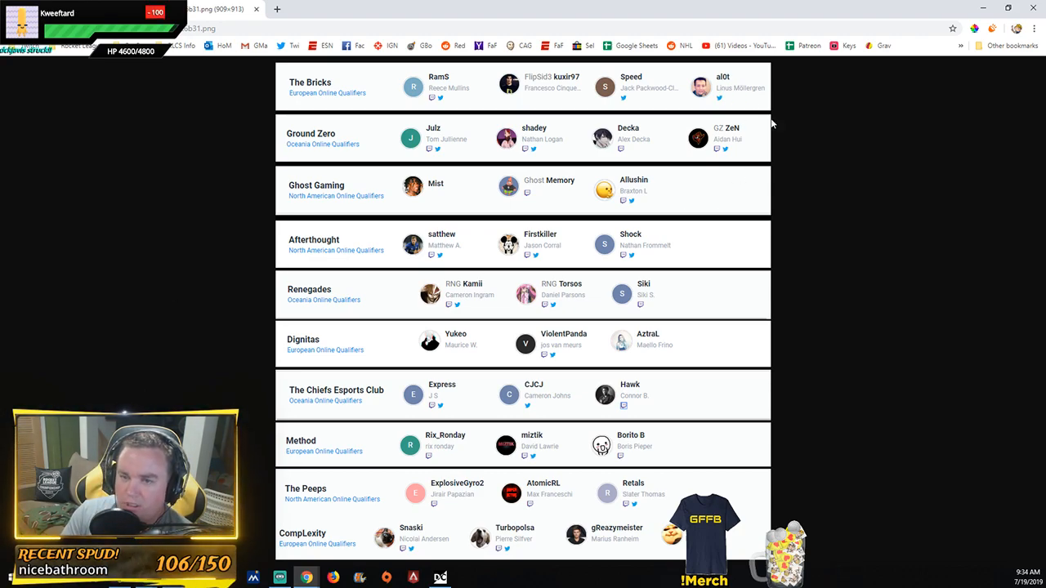
pyautogui.moveTo(857, 238)
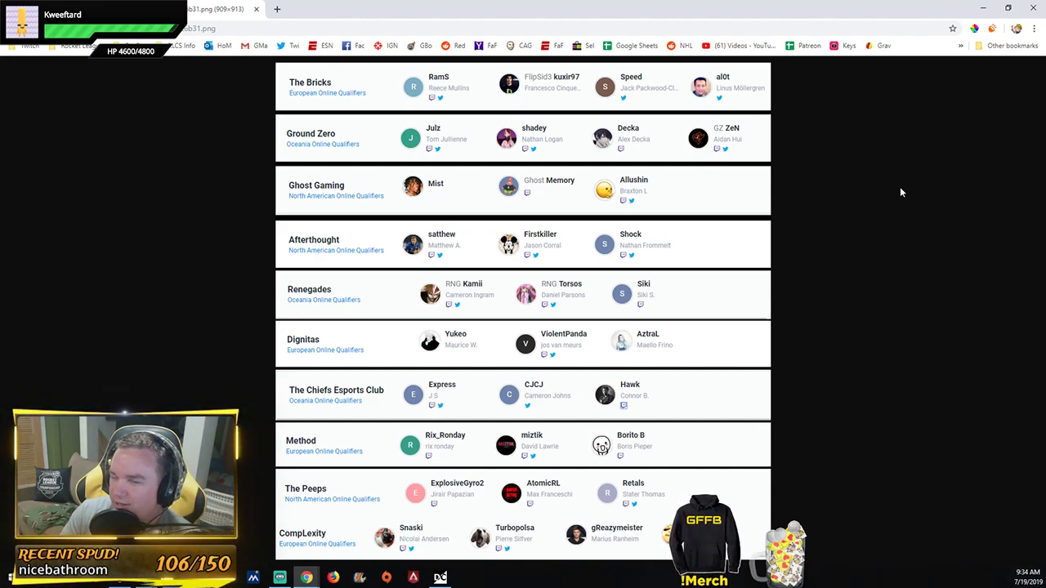
pyautogui.moveTo(853, 155)
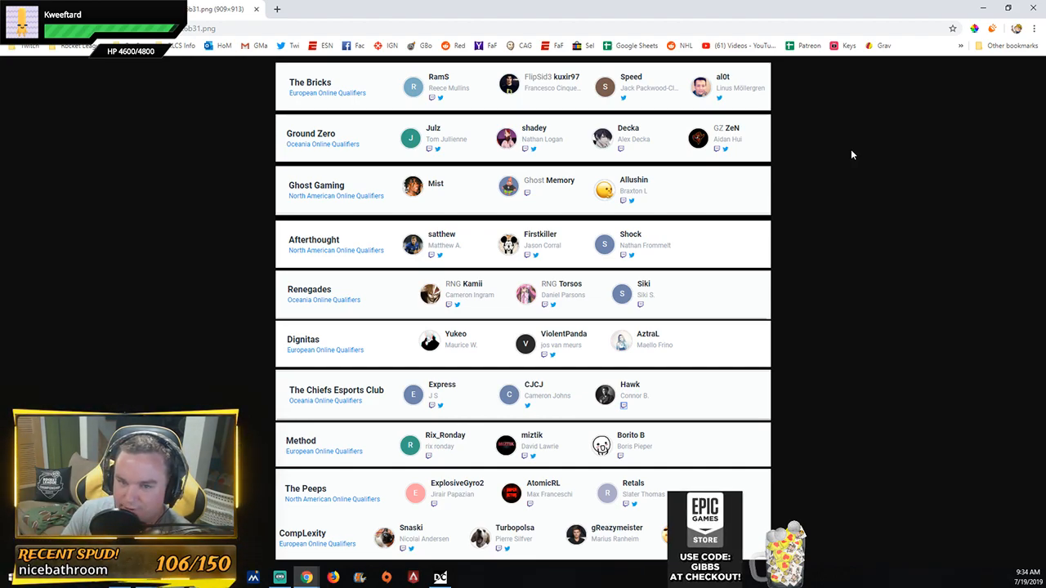
pyautogui.moveTo(542, 103)
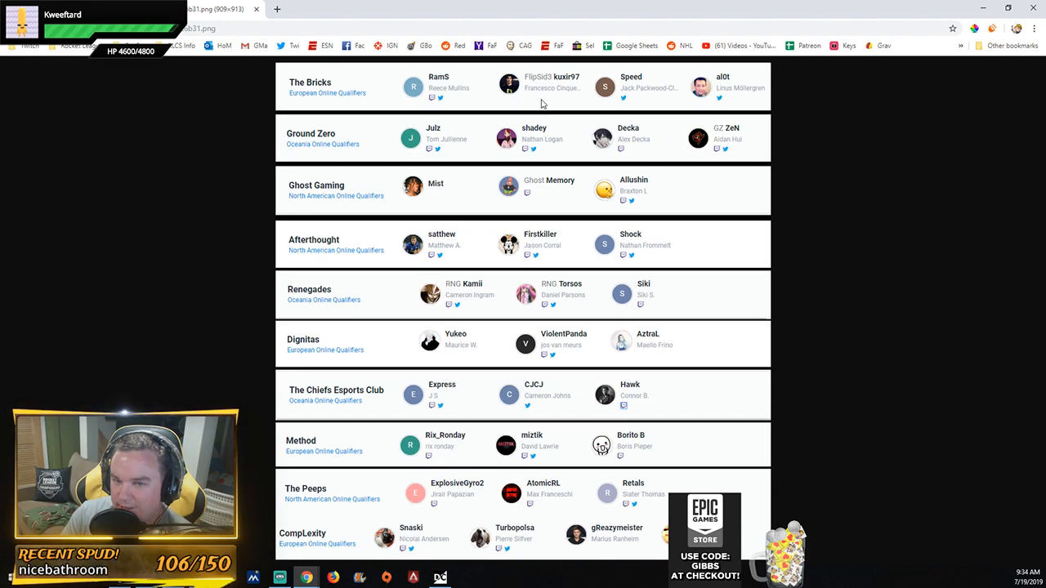
pyautogui.moveTo(114, 204)
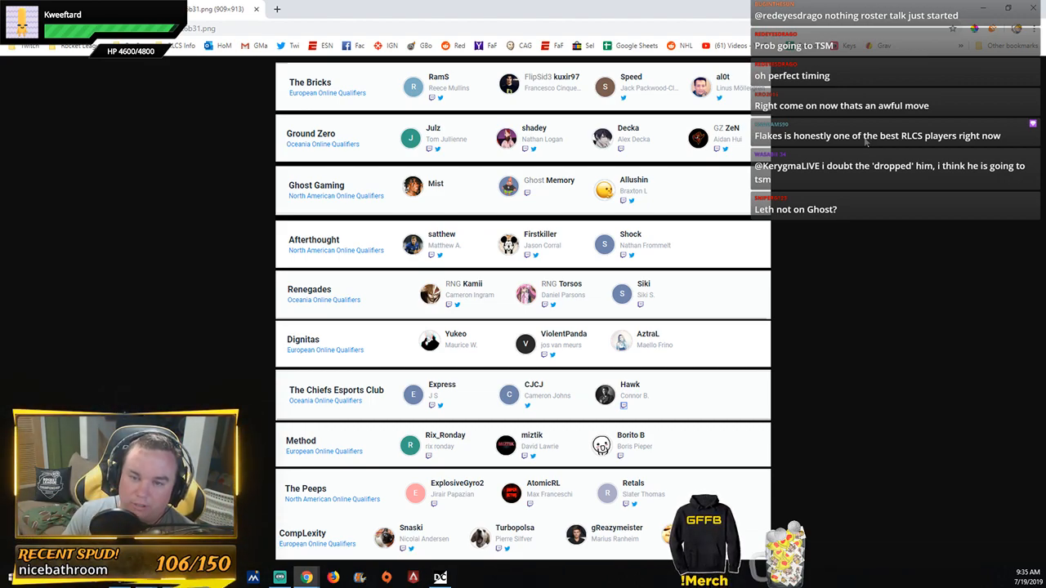
pyautogui.moveTo(527, 197)
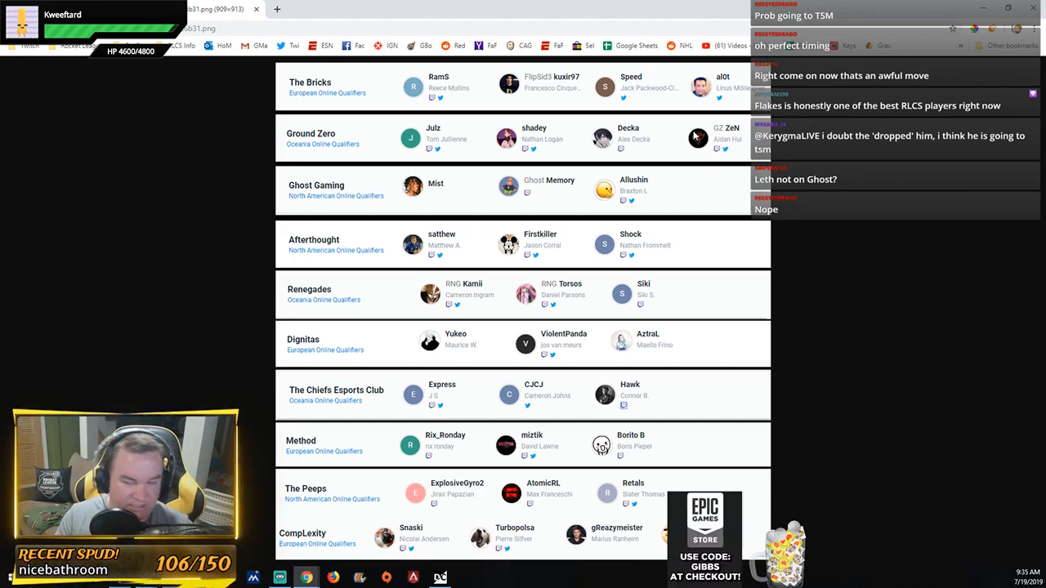
pyautogui.moveTo(627, 102)
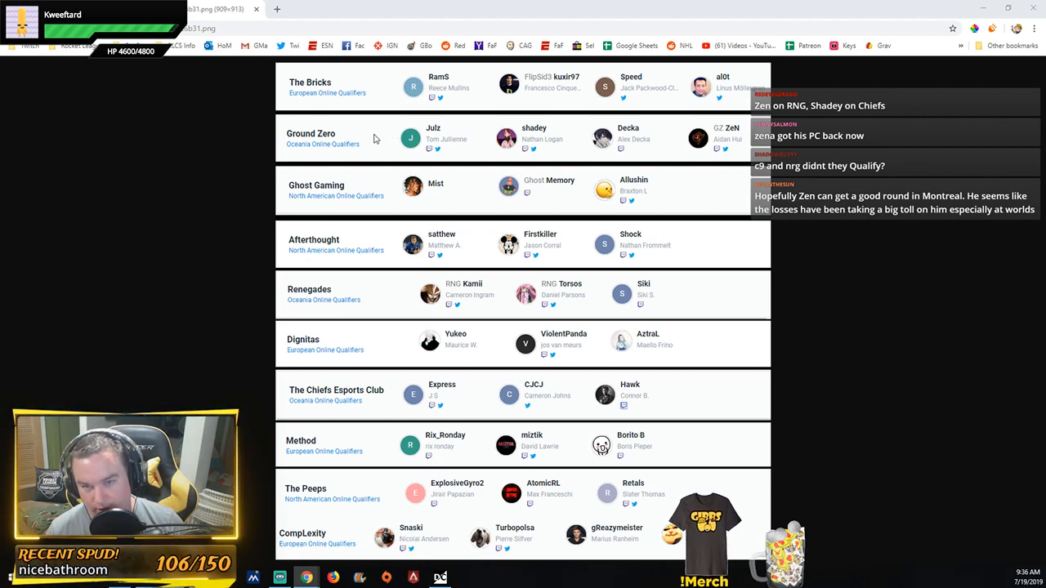
pyautogui.moveTo(562, 139)
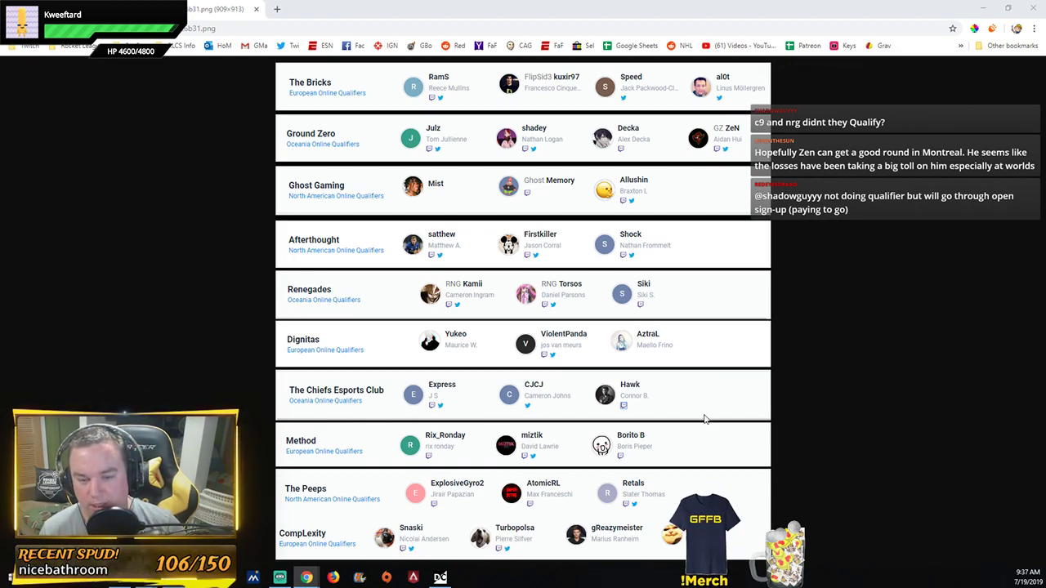
pyautogui.moveTo(618, 398)
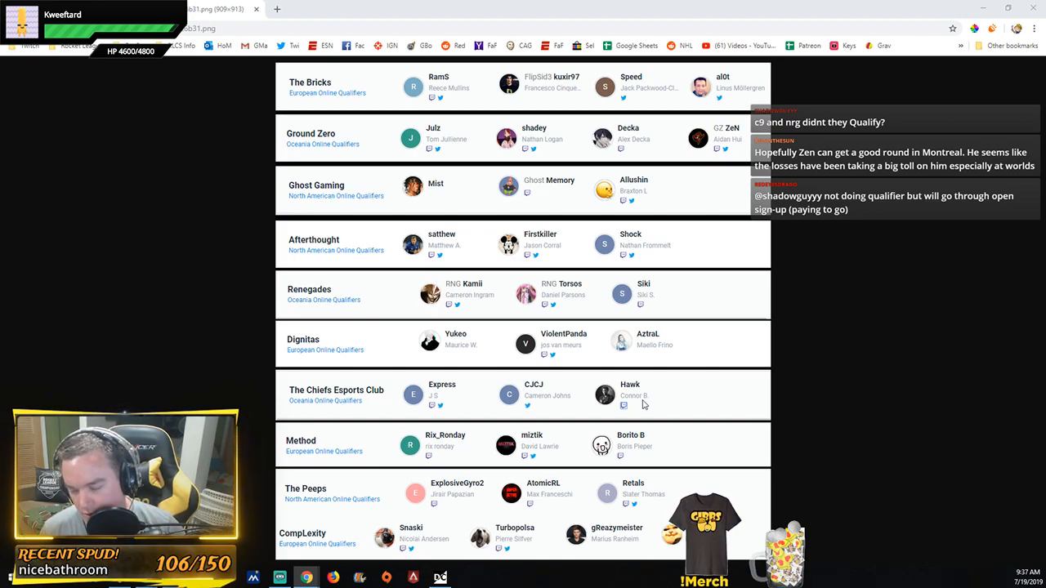
pyautogui.moveTo(688, 395)
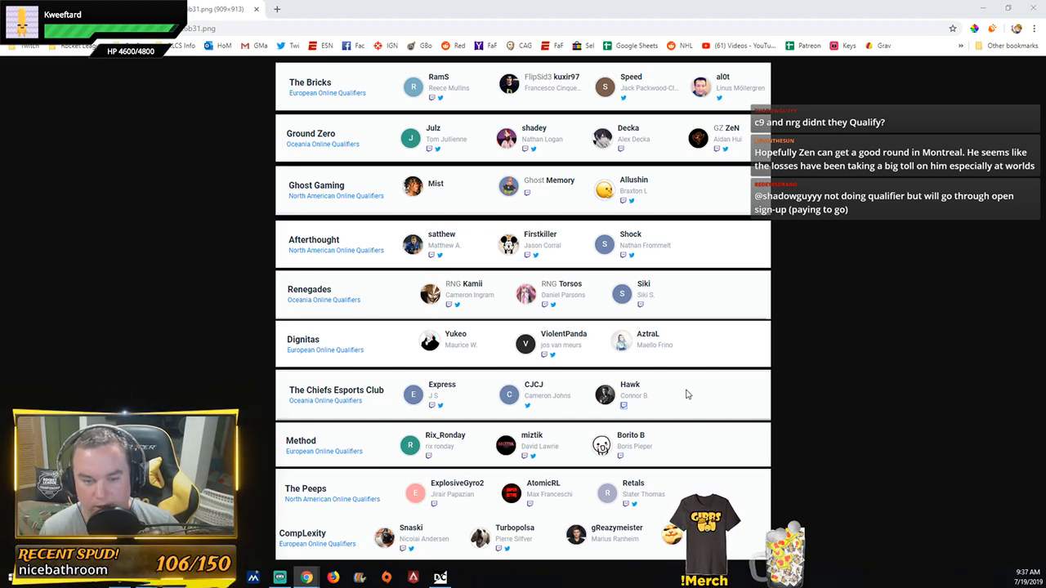
pyautogui.moveTo(740, 410)
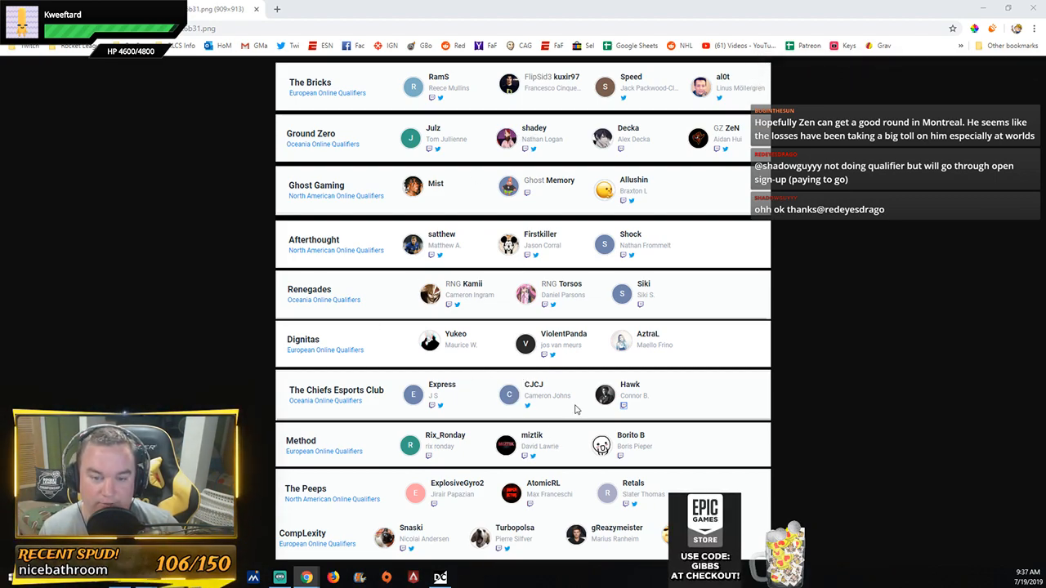
pyautogui.moveTo(683, 403)
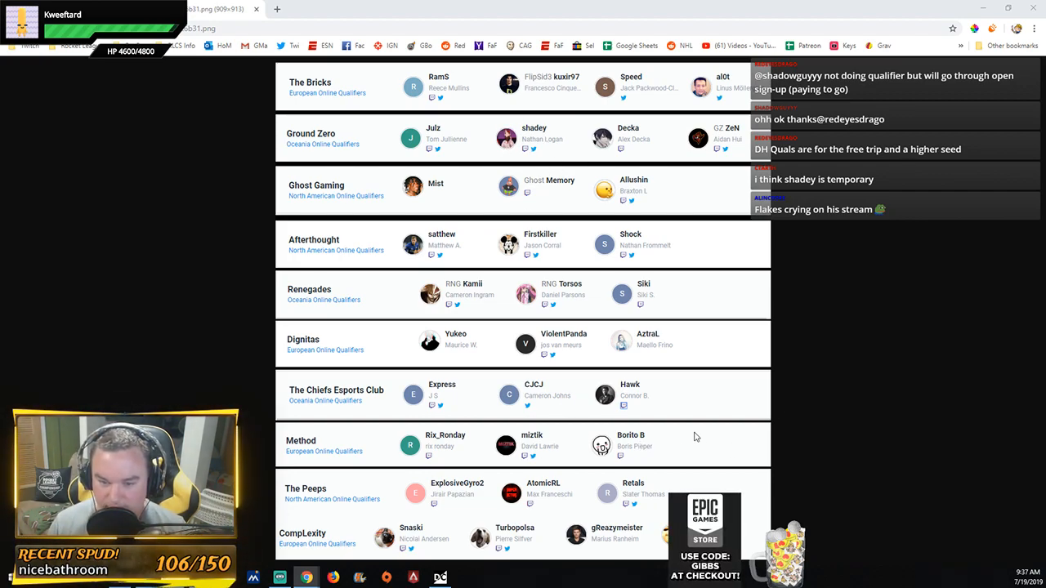
pyautogui.moveTo(764, 405)
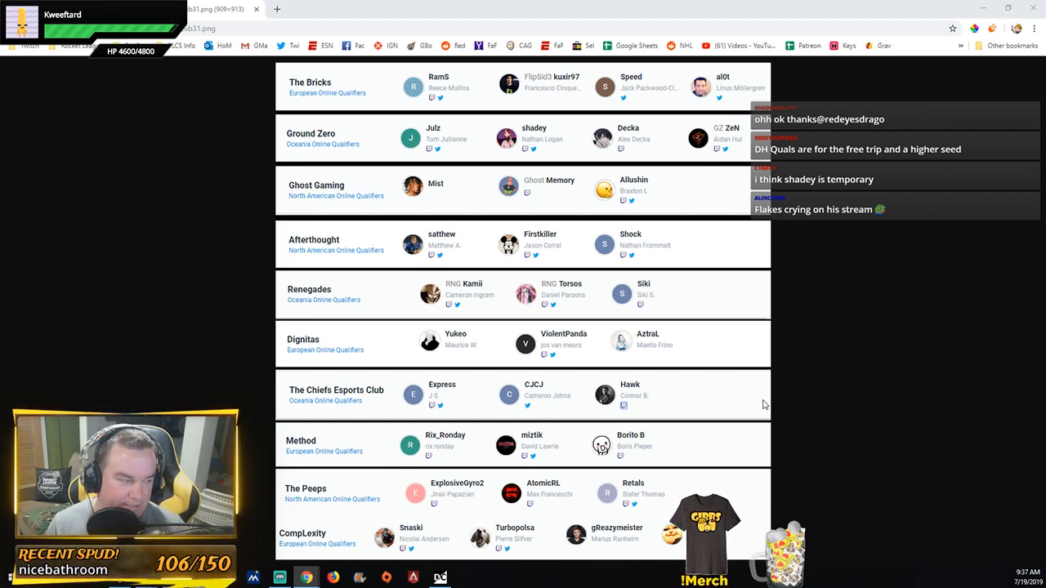
pyautogui.moveTo(646, 405)
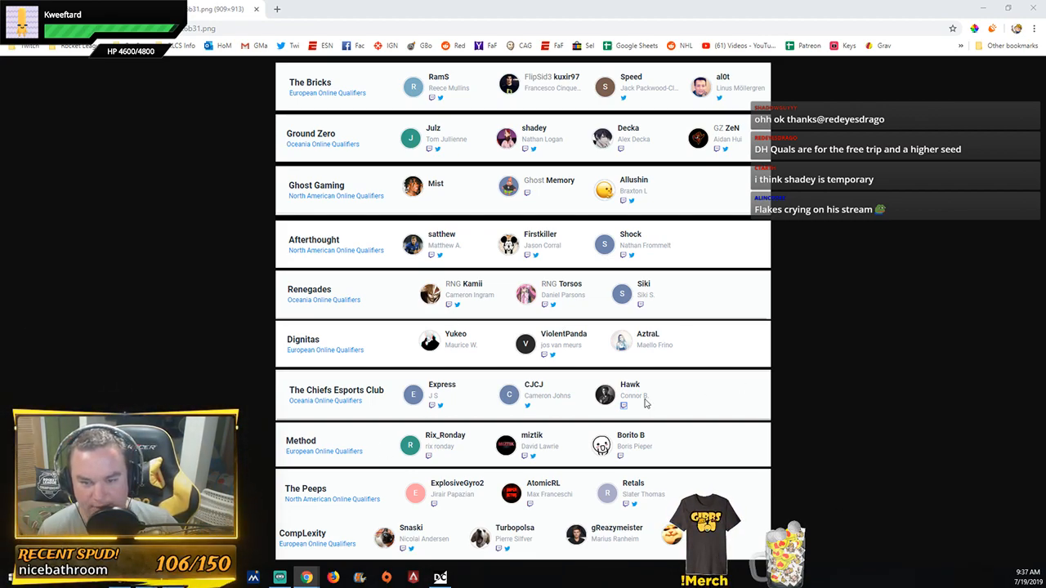
pyautogui.moveTo(384, 180)
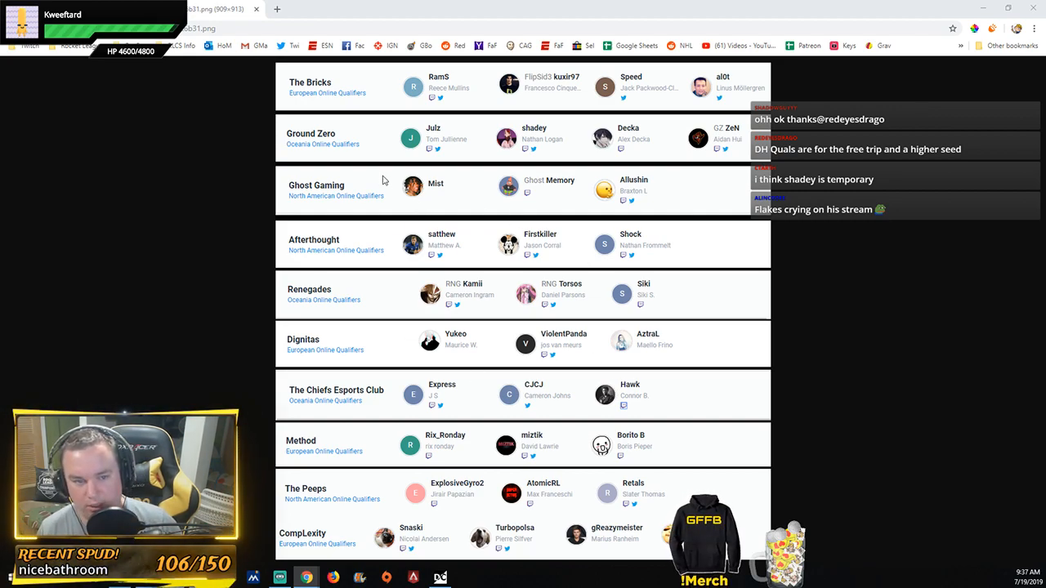
pyautogui.moveTo(221, 210)
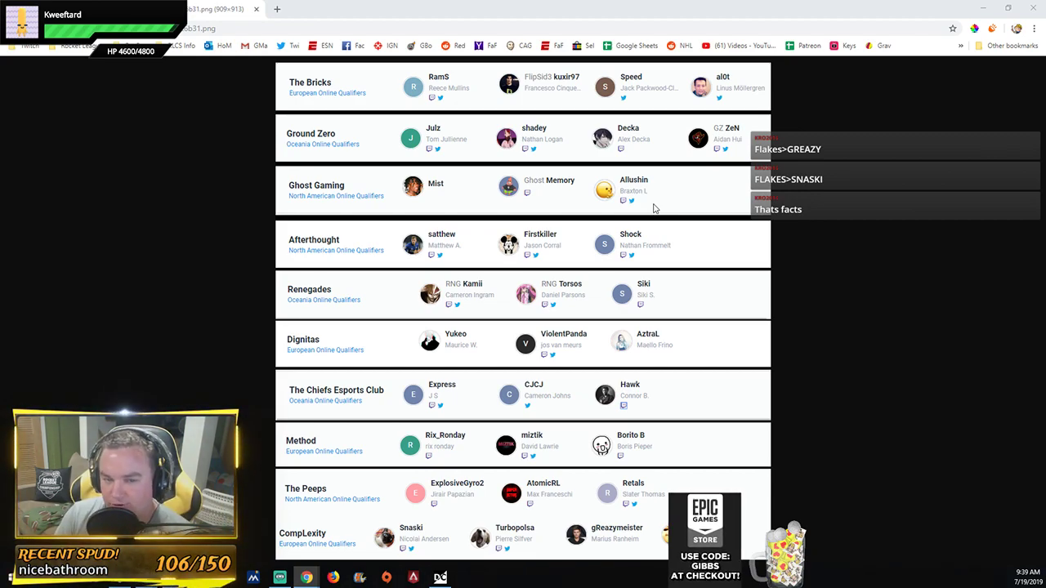
pyautogui.moveTo(562, 215)
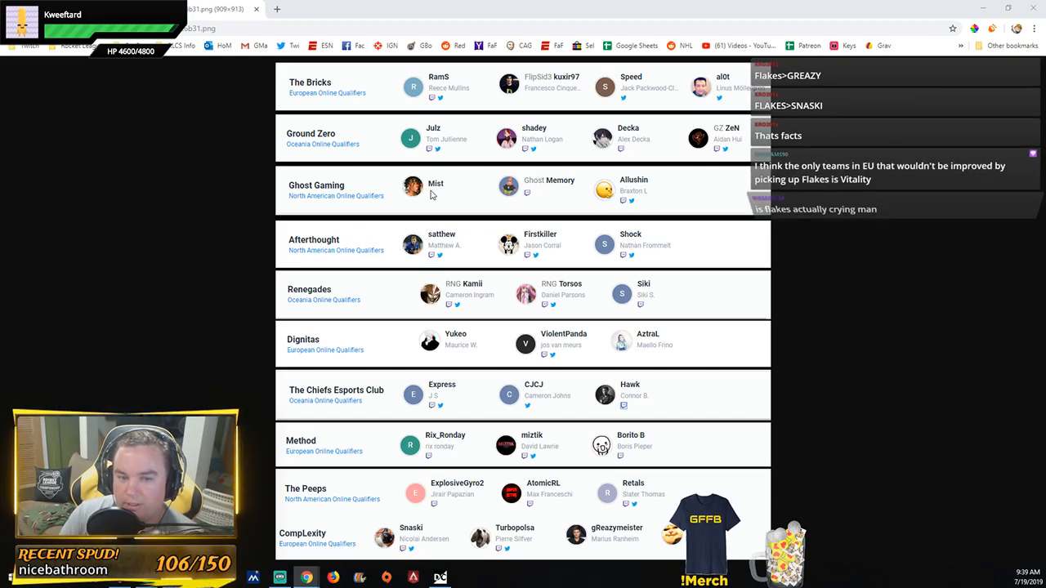
pyautogui.moveTo(654, 204)
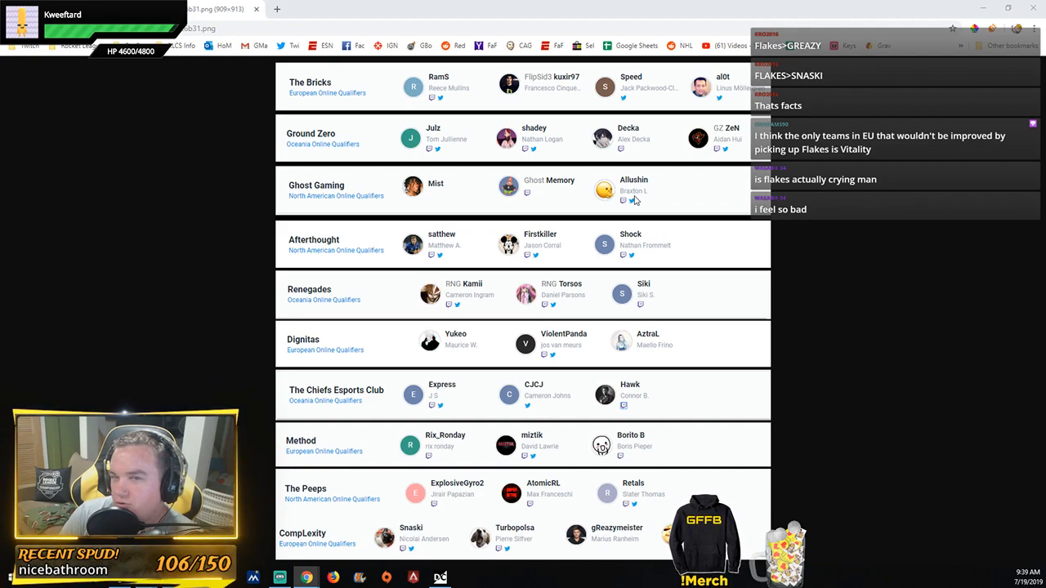
pyautogui.scroll(-3)
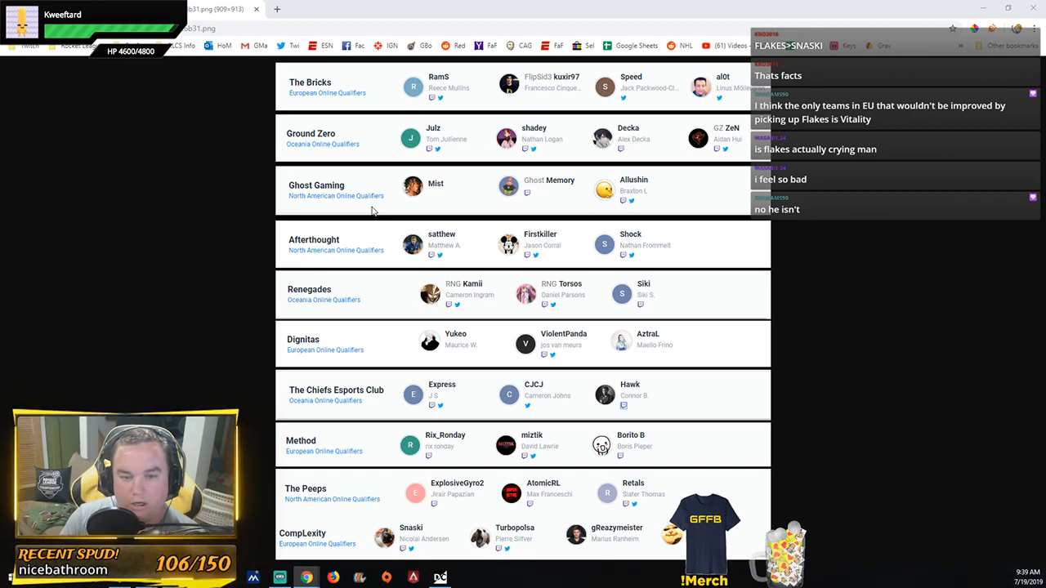
pyautogui.moveTo(186, 272)
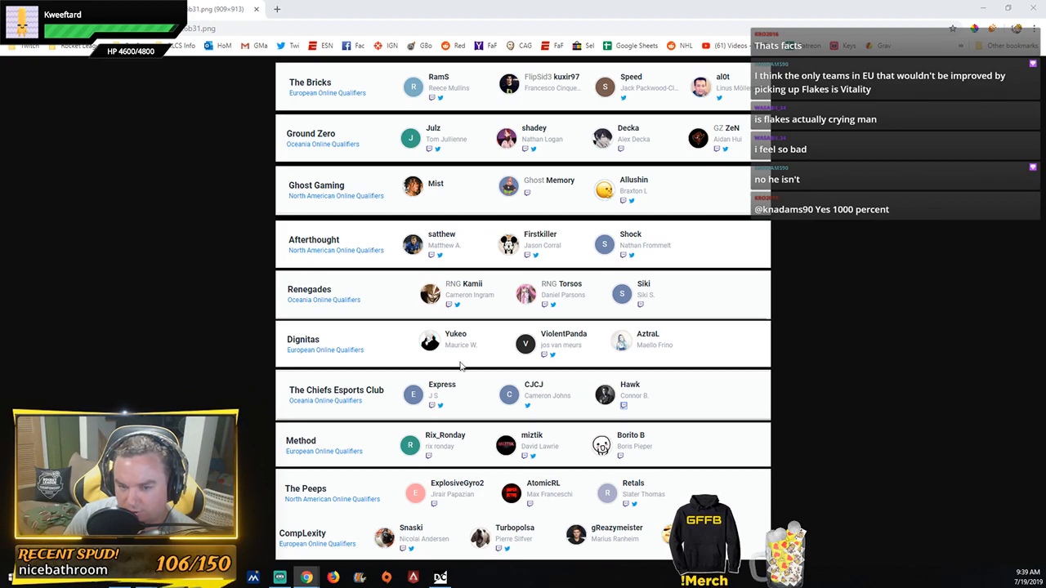
pyautogui.moveTo(200, 403)
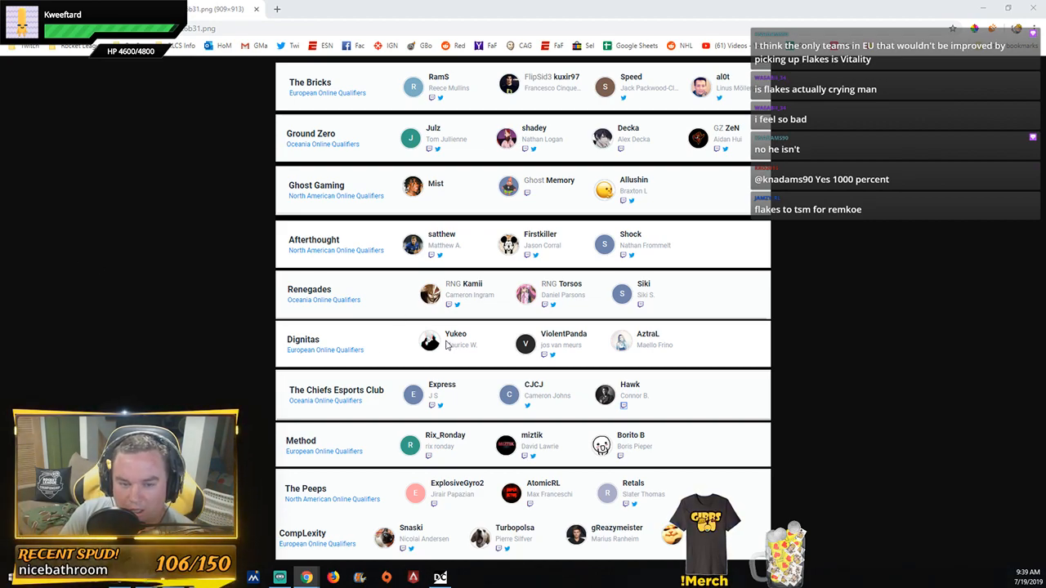
pyautogui.moveTo(318, 194)
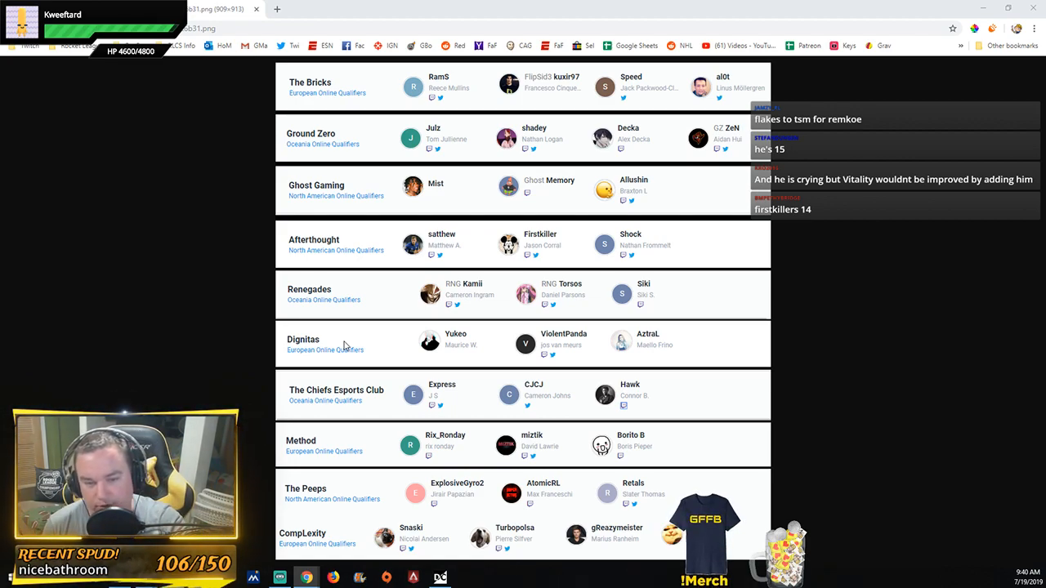
pyautogui.moveTo(393, 313)
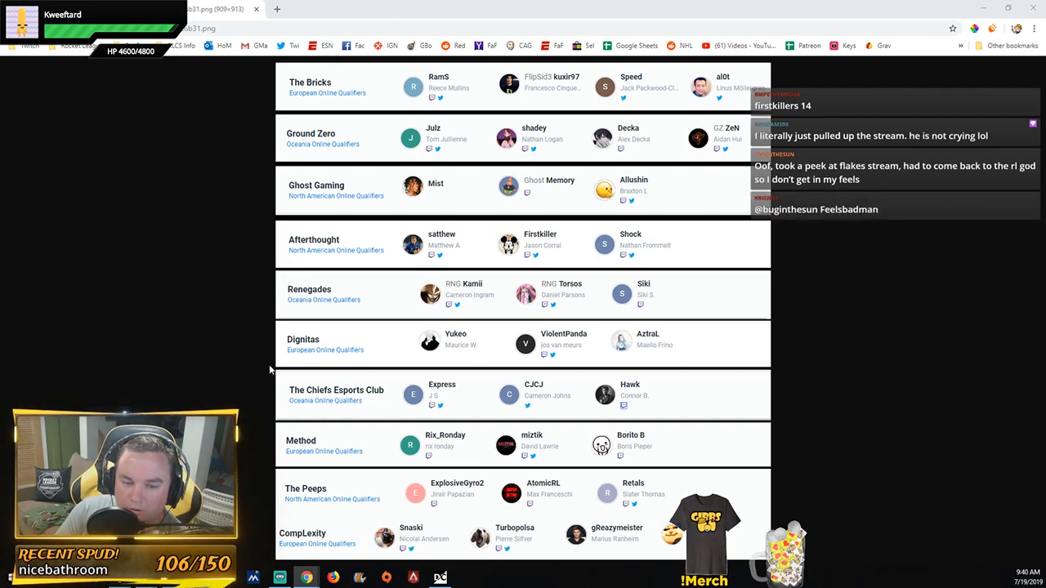
pyautogui.moveTo(209, 377)
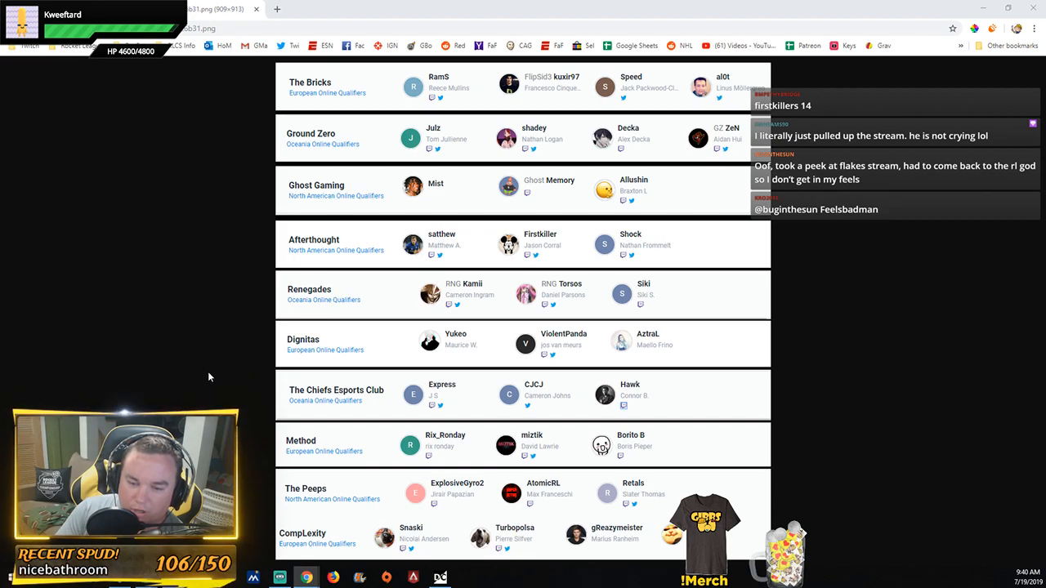
pyautogui.moveTo(4, 327)
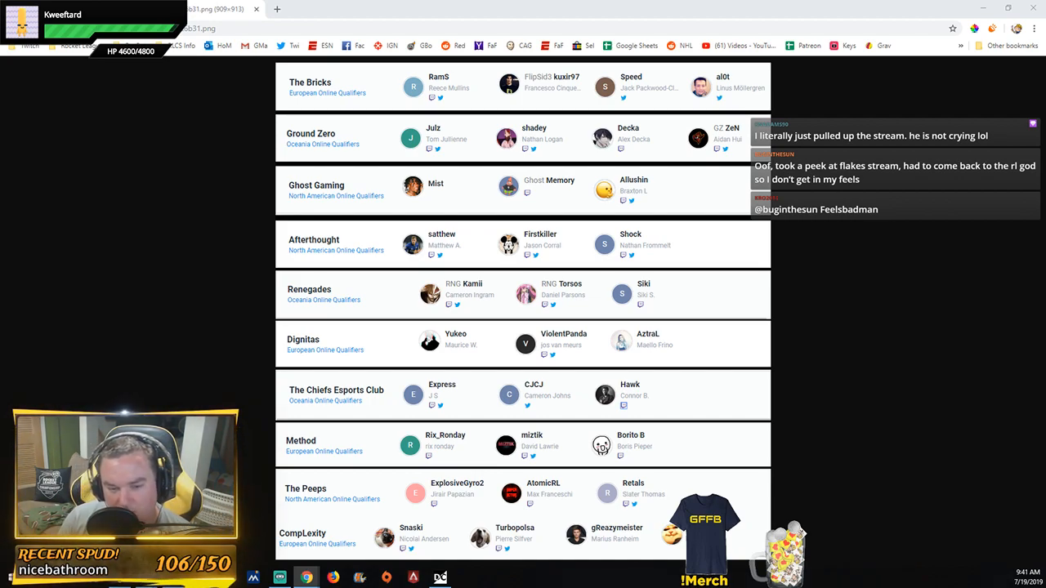
pyautogui.moveTo(188, 370)
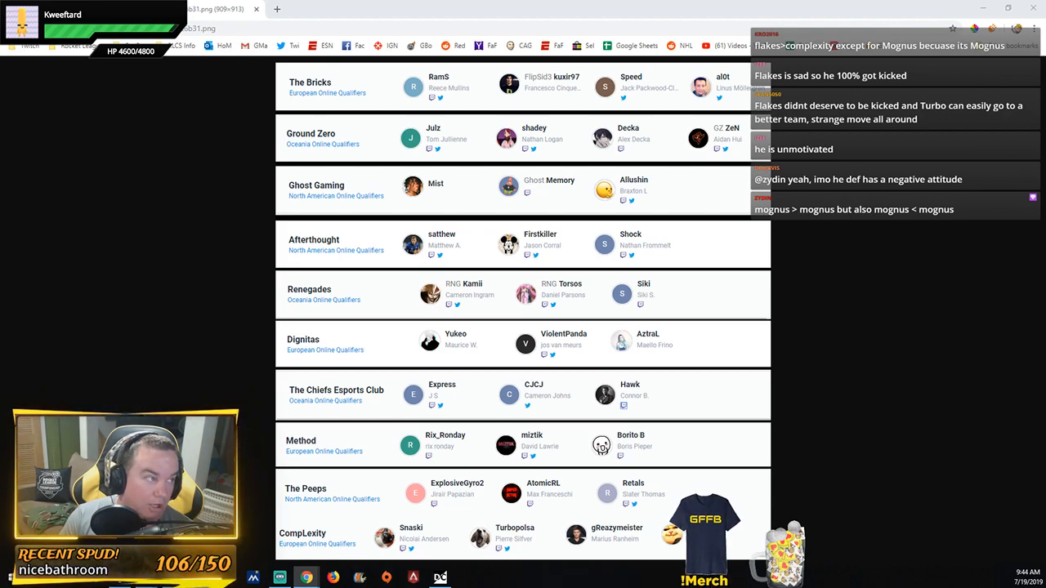
pyautogui.click(327, 9)
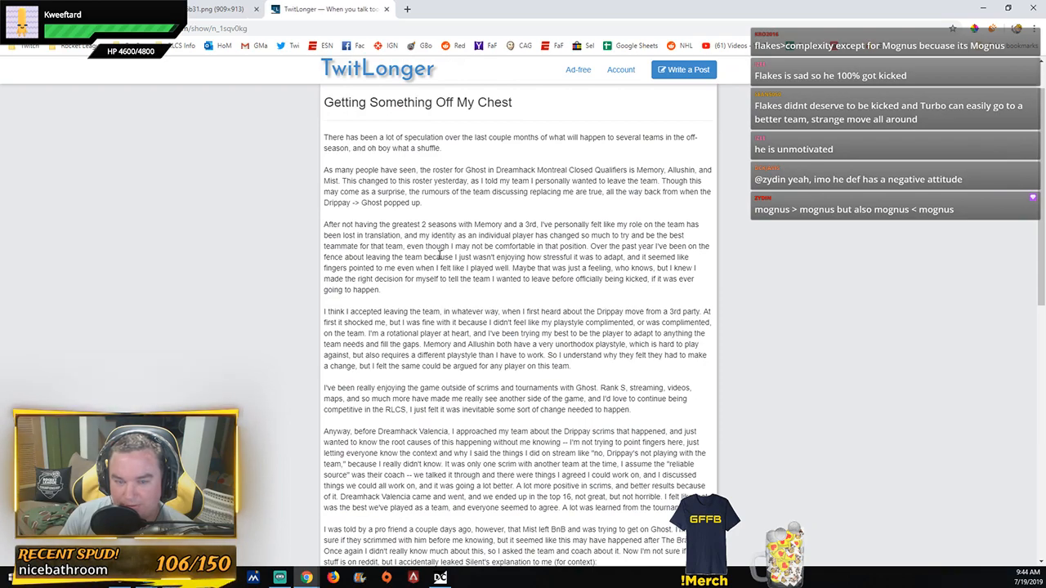
pyautogui.scroll(3)
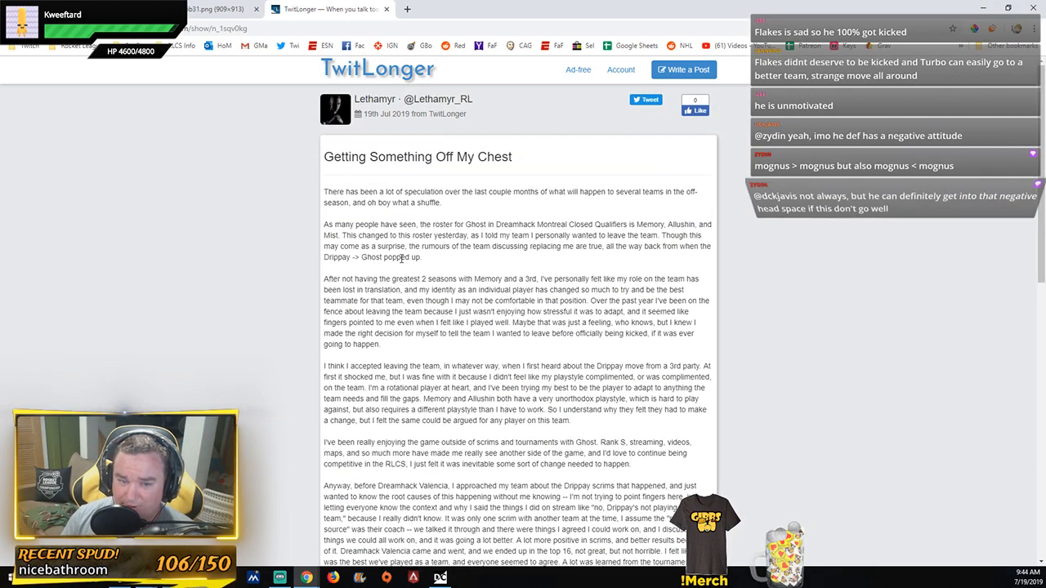
pyautogui.moveTo(218, 279)
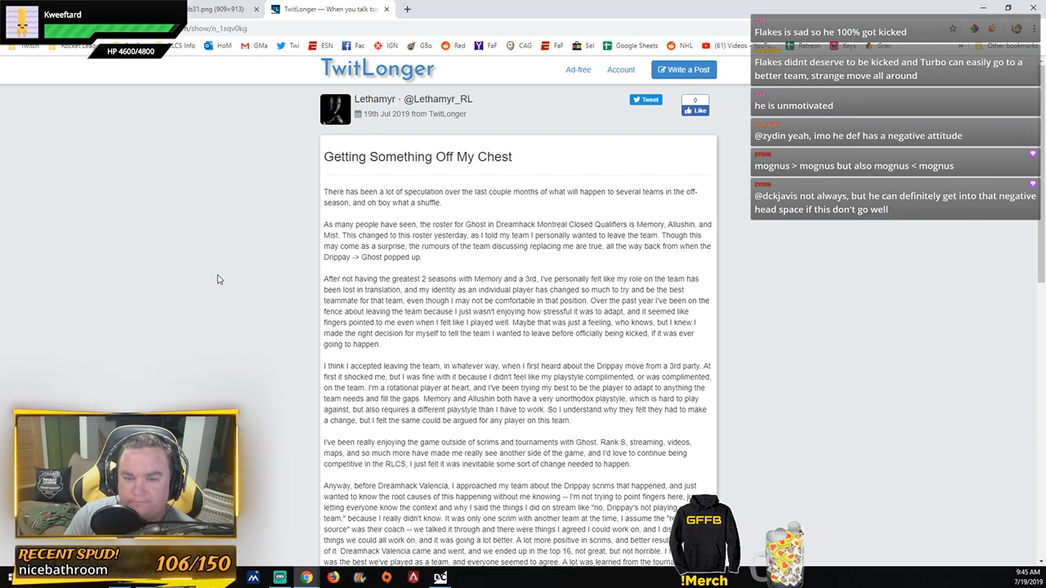
pyautogui.scroll(-3)
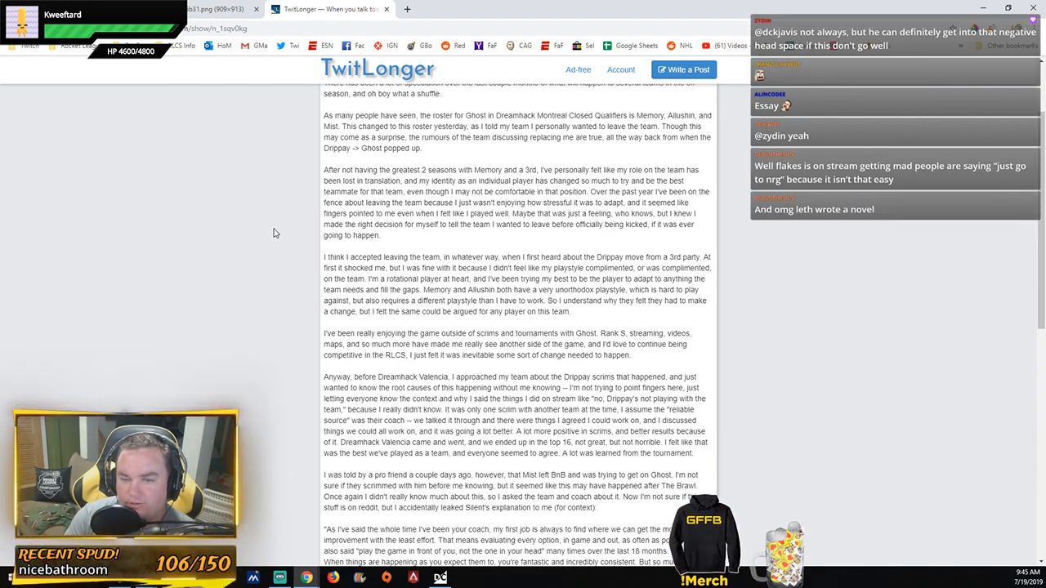
pyautogui.scroll(-3)
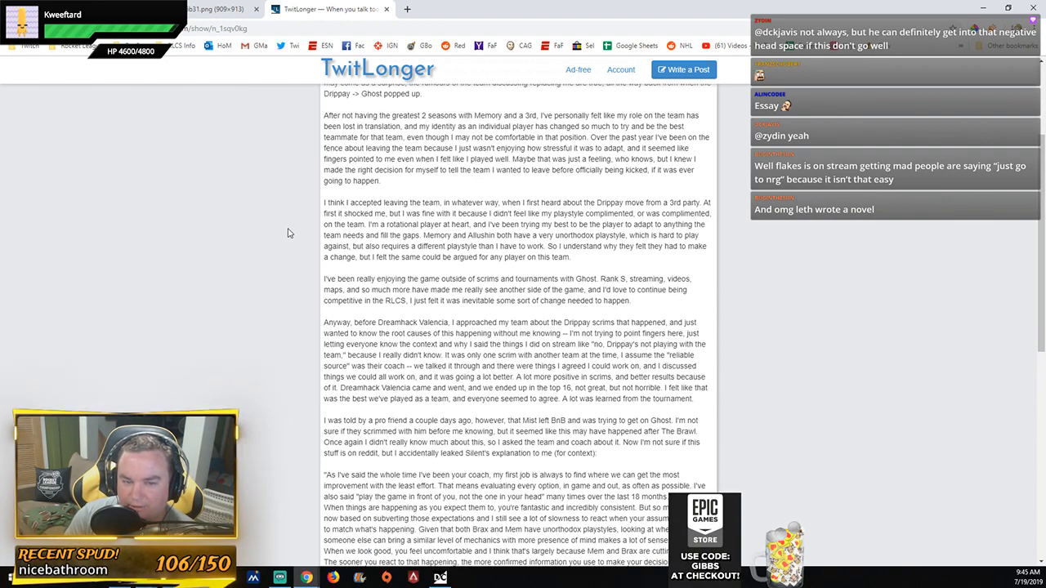
pyautogui.scroll(-3)
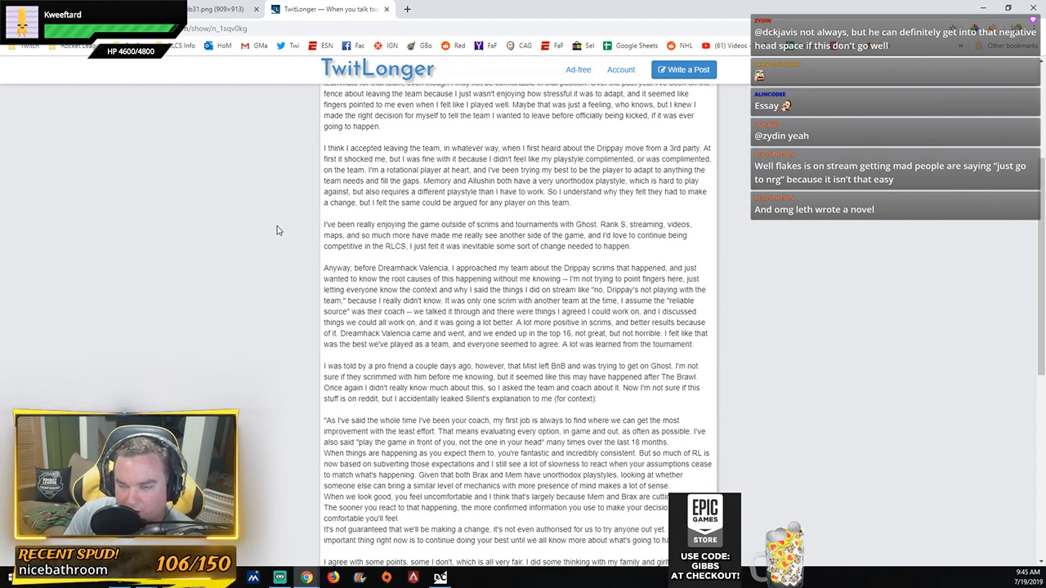
pyautogui.scroll(-3)
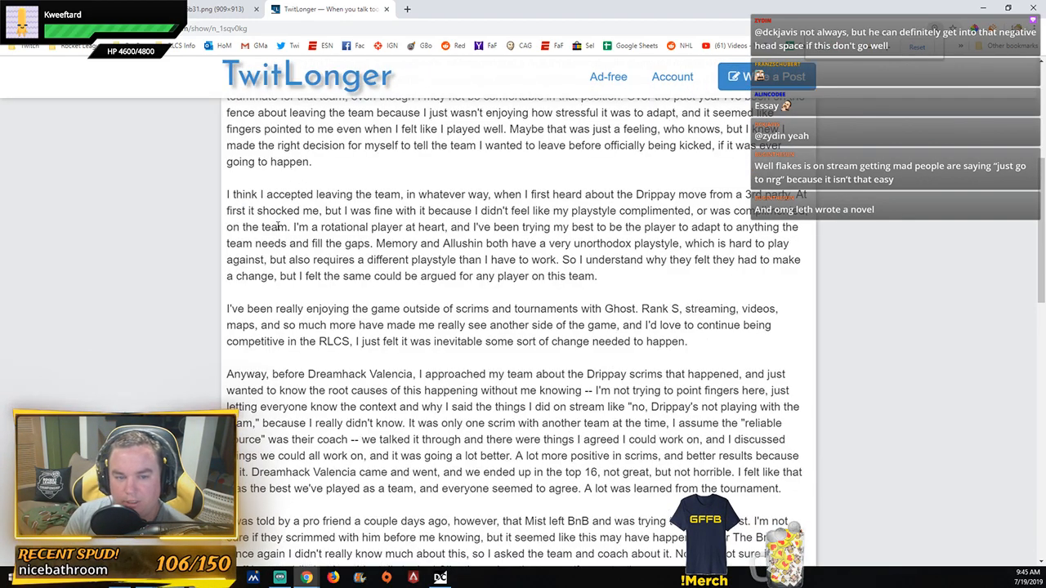
pyautogui.scroll(-3)
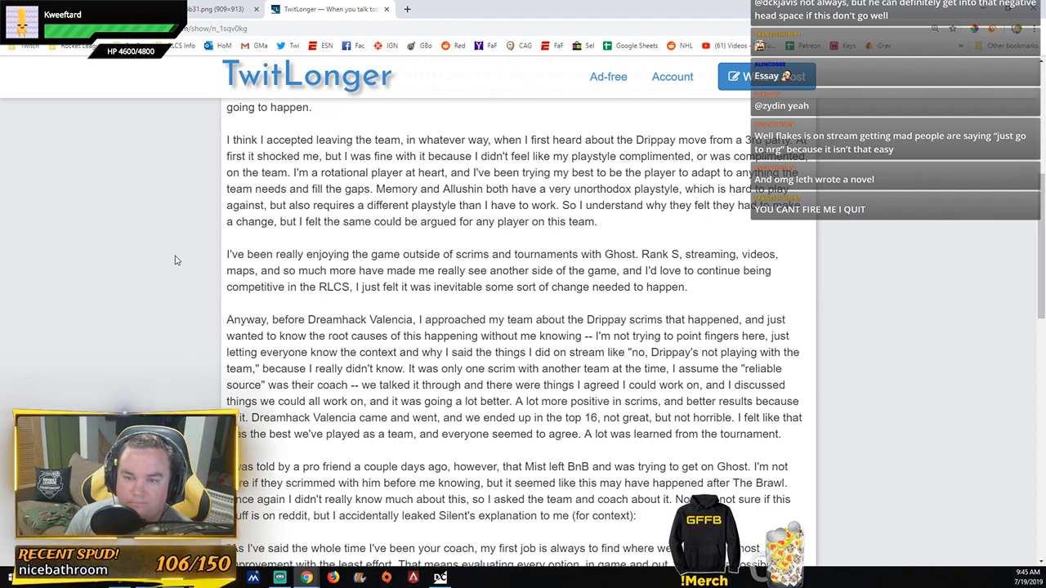
pyautogui.scroll(-3)
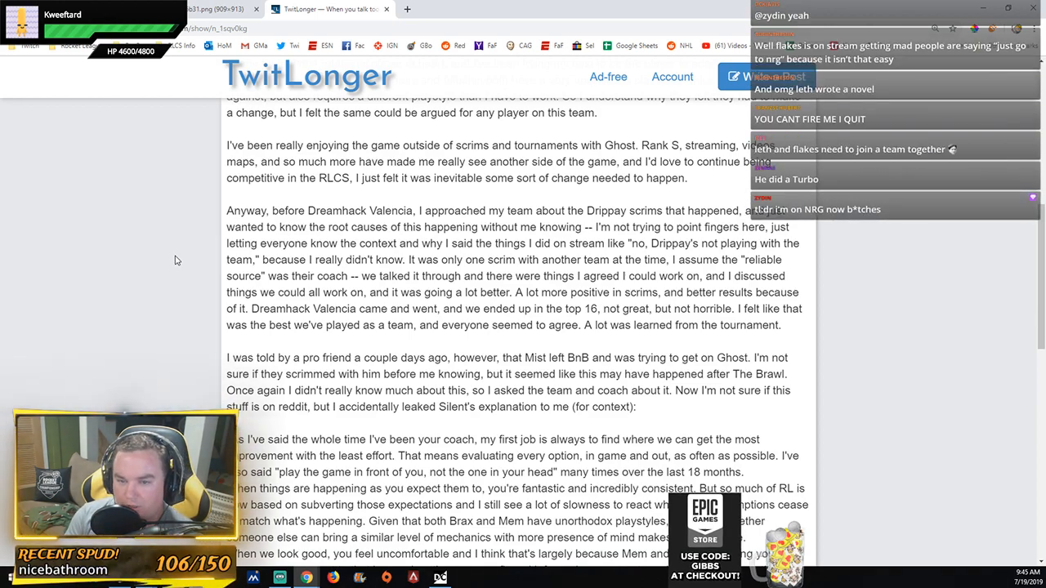
pyautogui.scroll(-3)
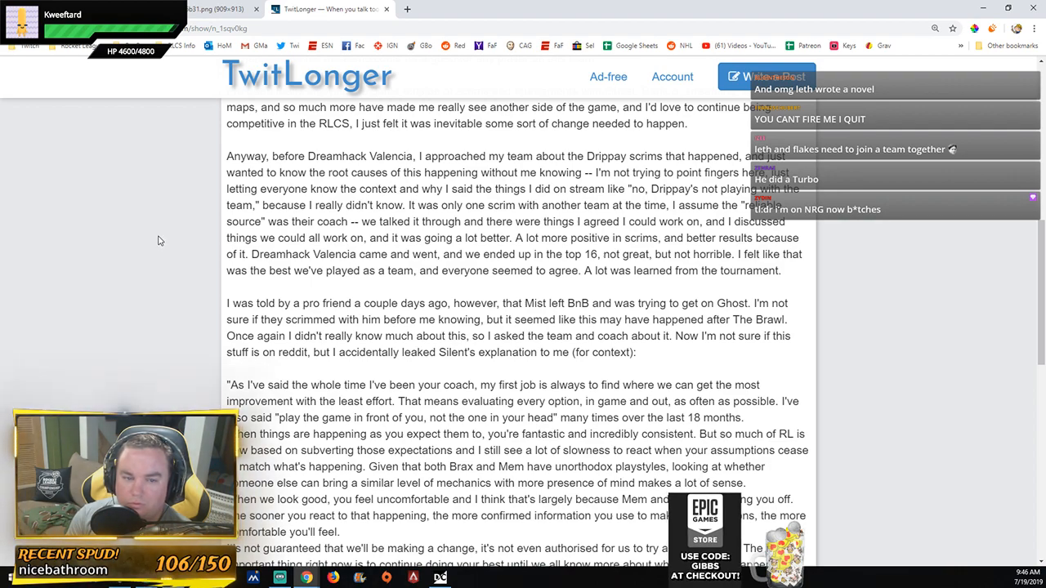
pyautogui.moveTo(148, 215)
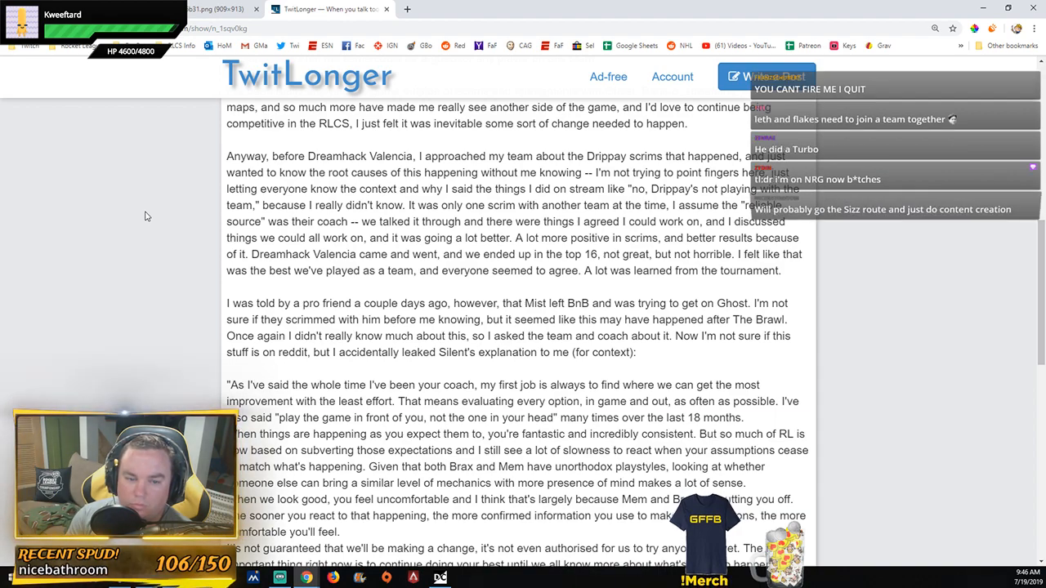
pyautogui.scroll(-3)
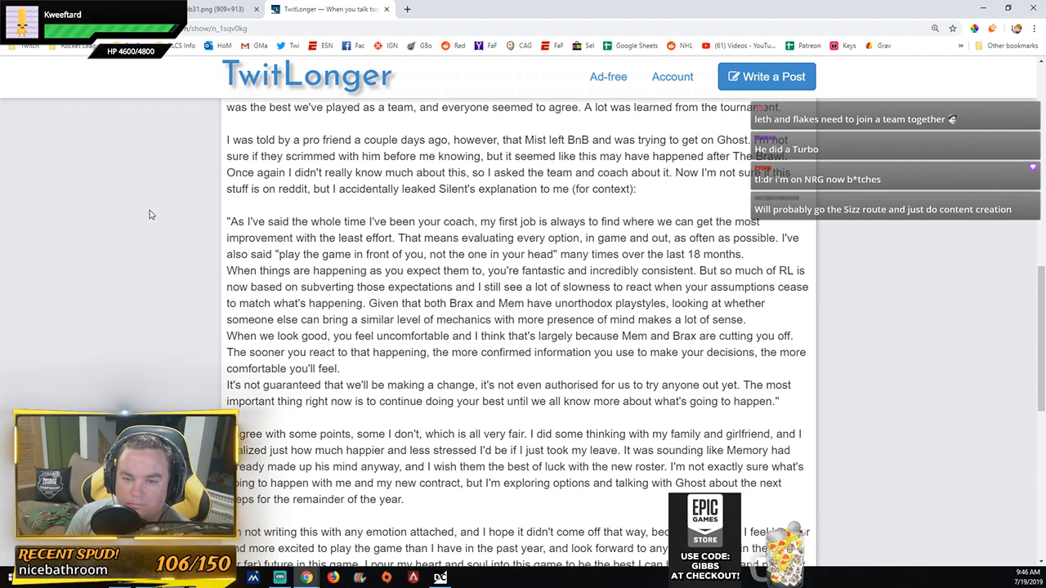
pyautogui.scroll(-3)
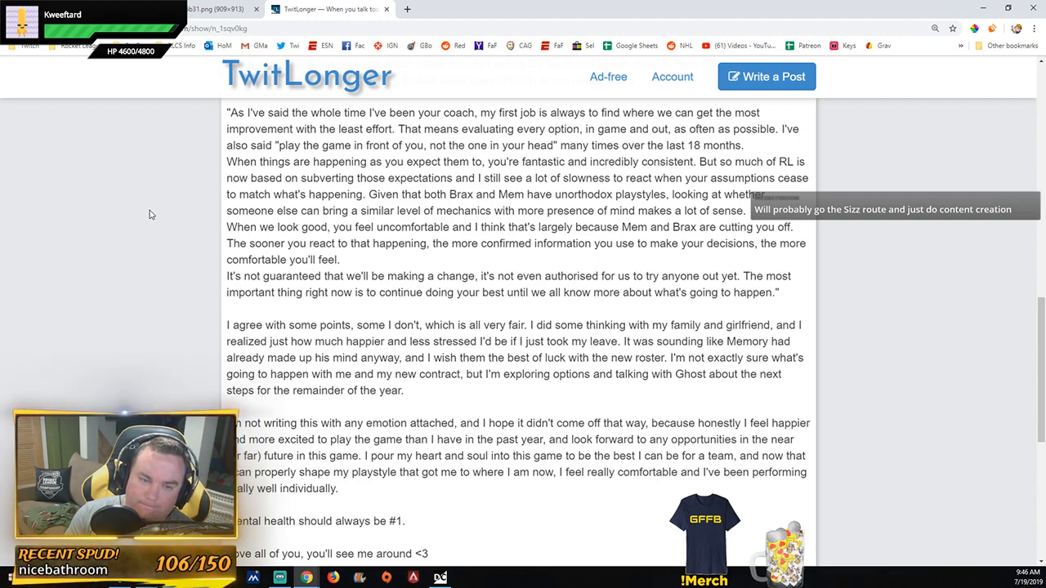
pyautogui.scroll(-3)
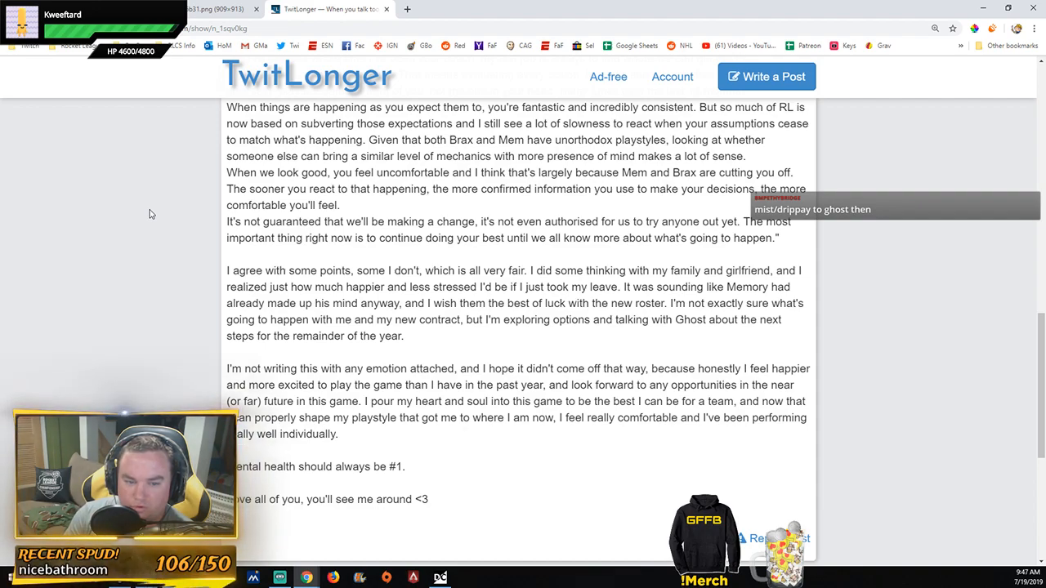
pyautogui.scroll(-3)
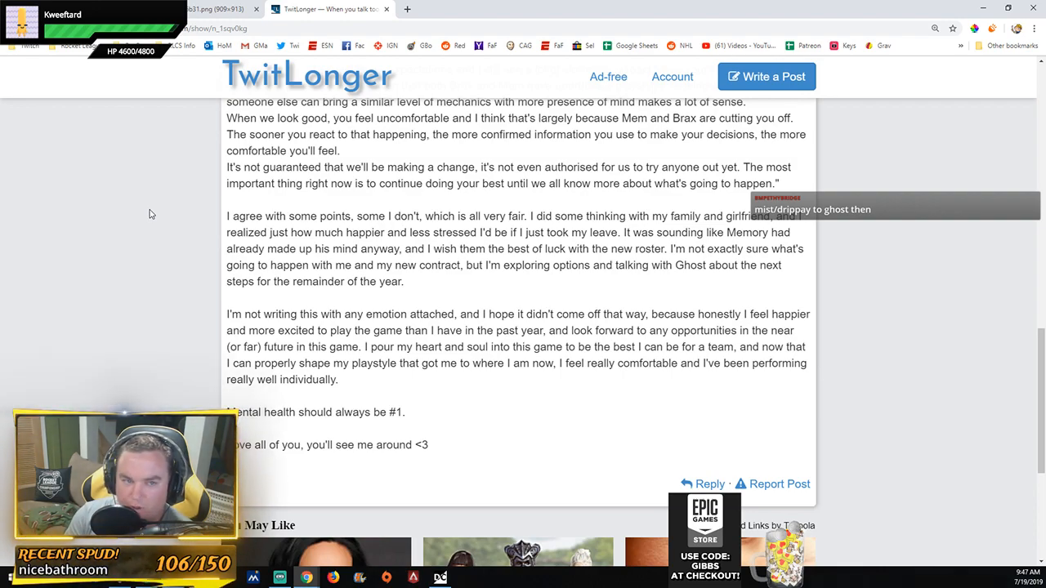
pyautogui.scroll(-3)
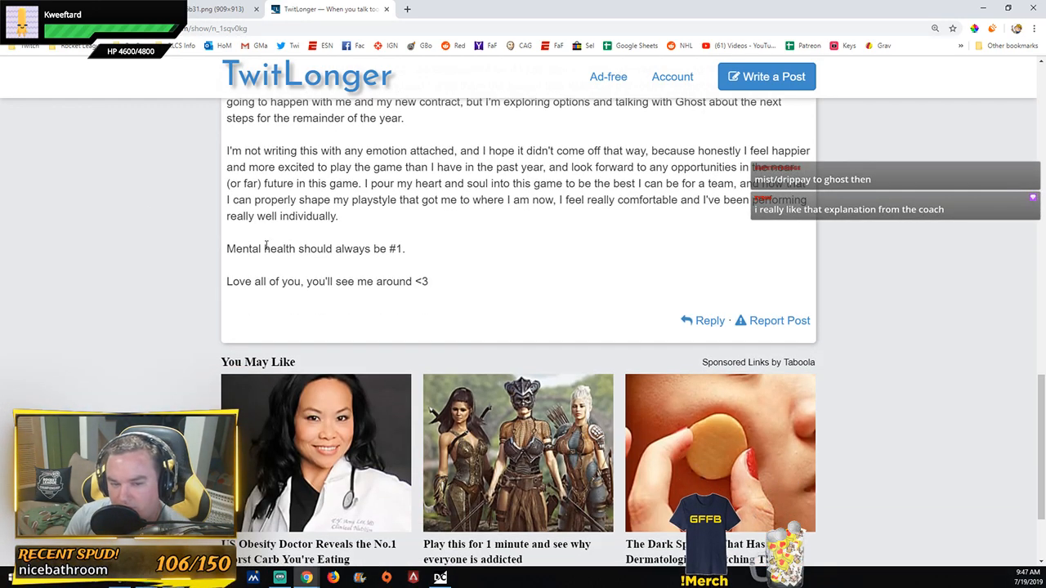
pyautogui.scroll(3)
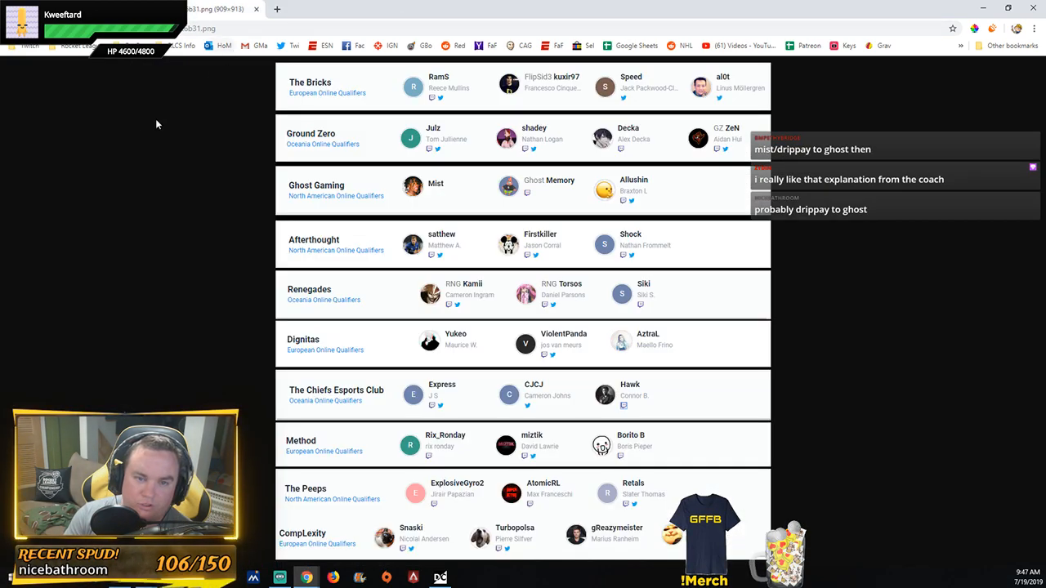
pyautogui.moveTo(105, 193)
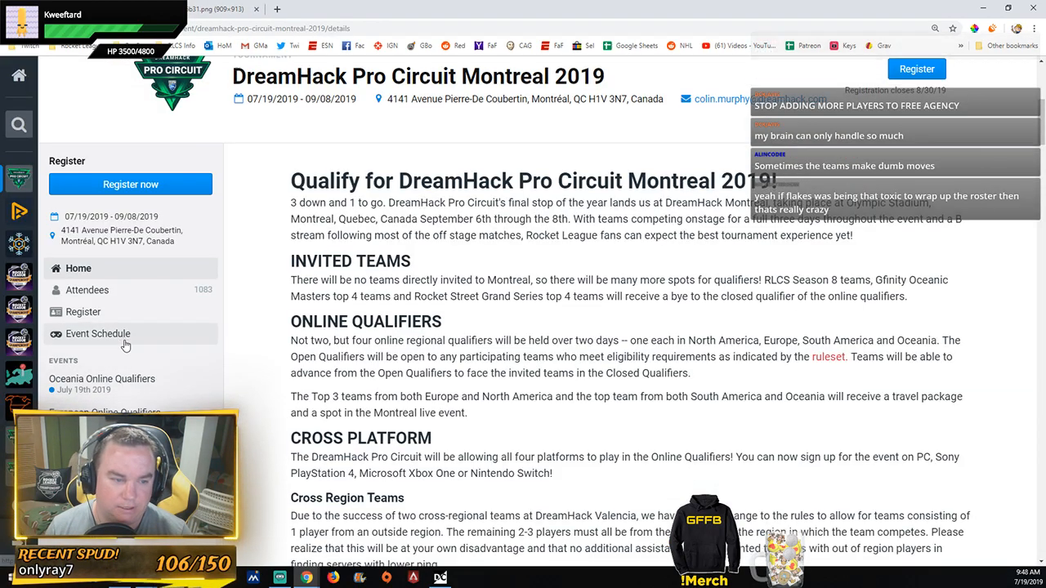
# Bring the roster PNG image of The Bricks through CompLexity back into view.
pyautogui.click(86, 289)
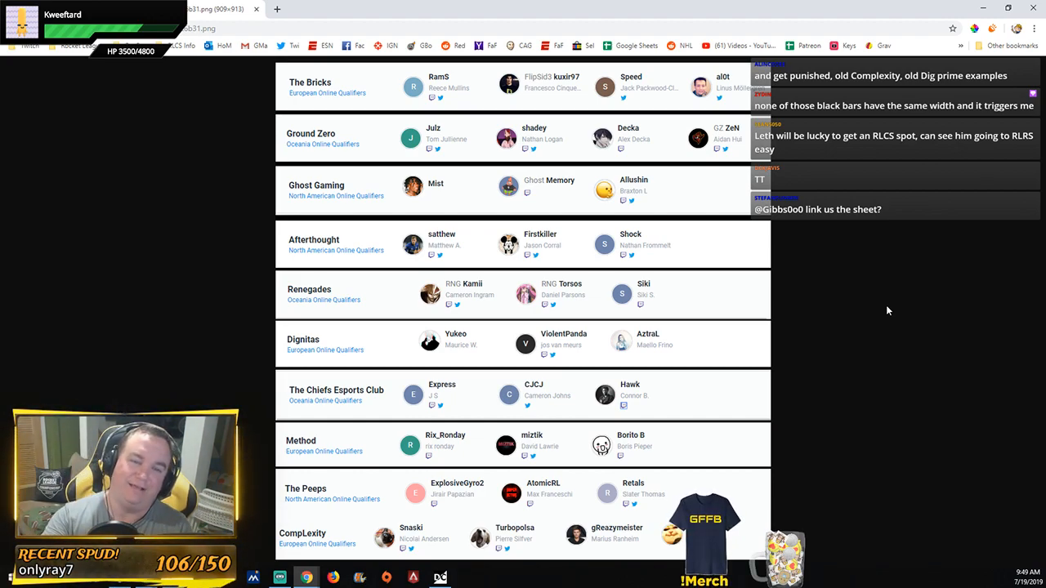
pyautogui.moveTo(670, 225)
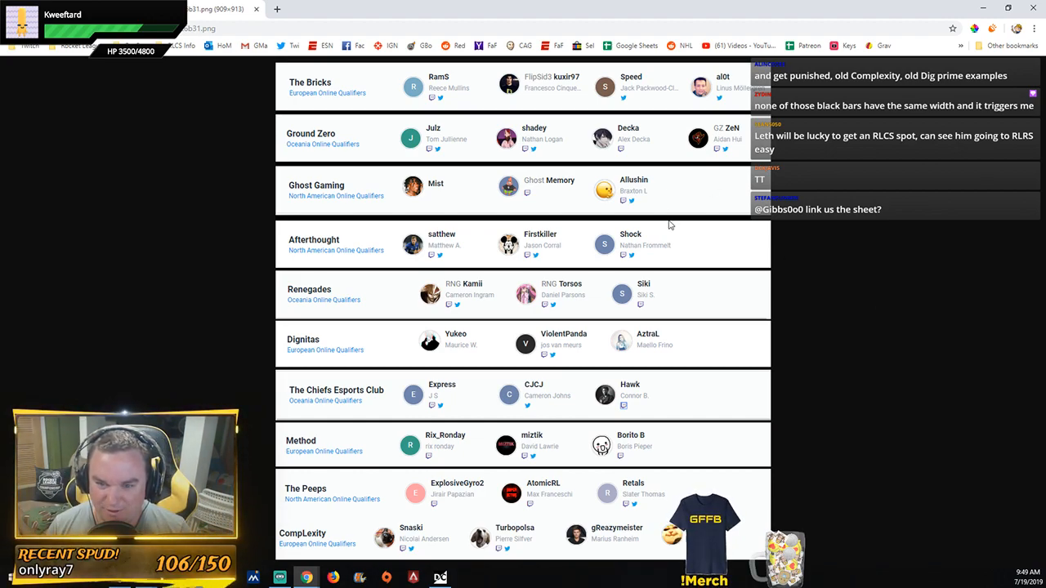
pyautogui.moveTo(648, 303)
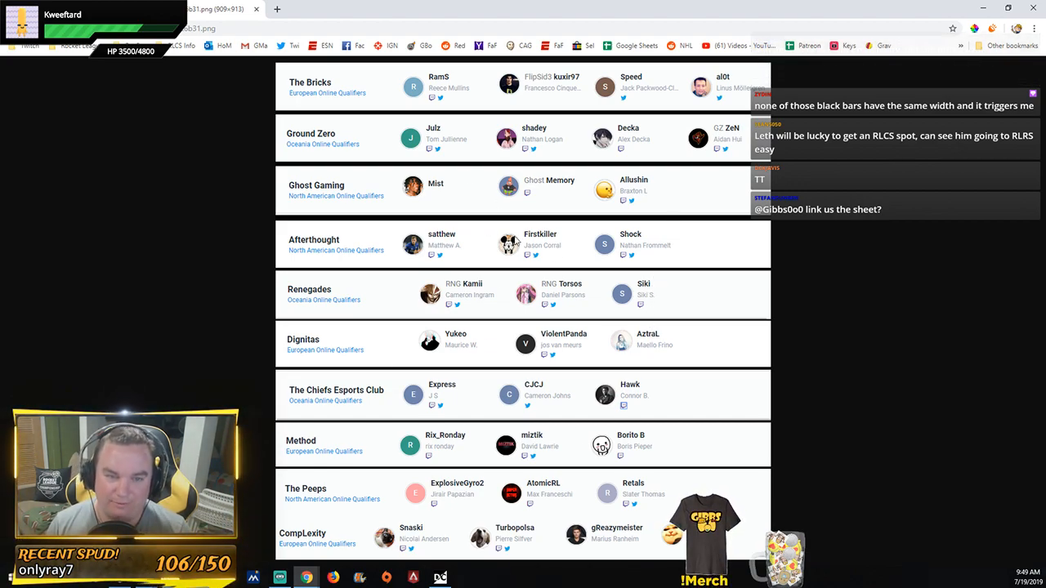
pyautogui.moveTo(388, 162)
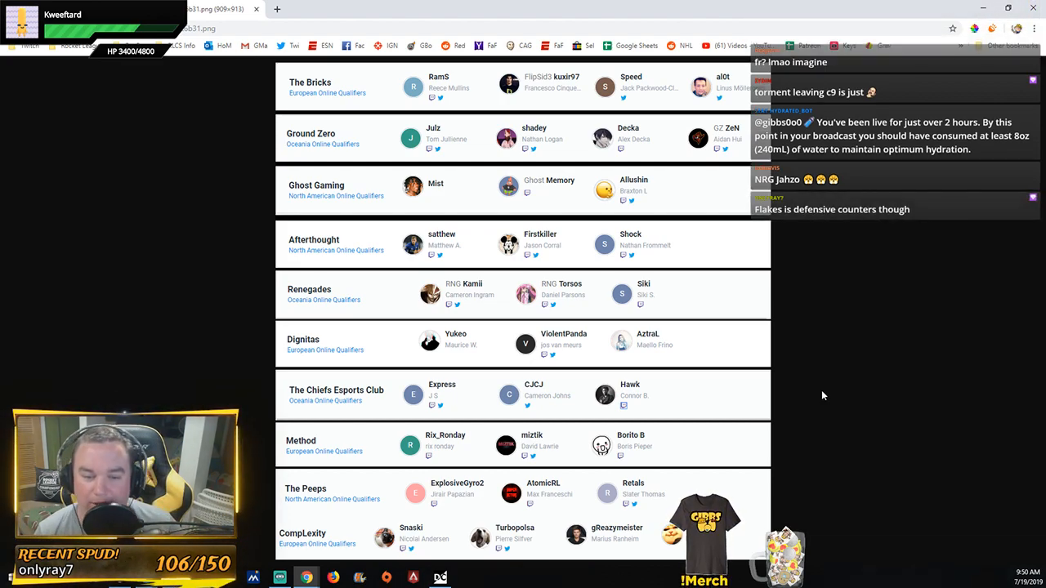
pyautogui.moveTo(817, 394)
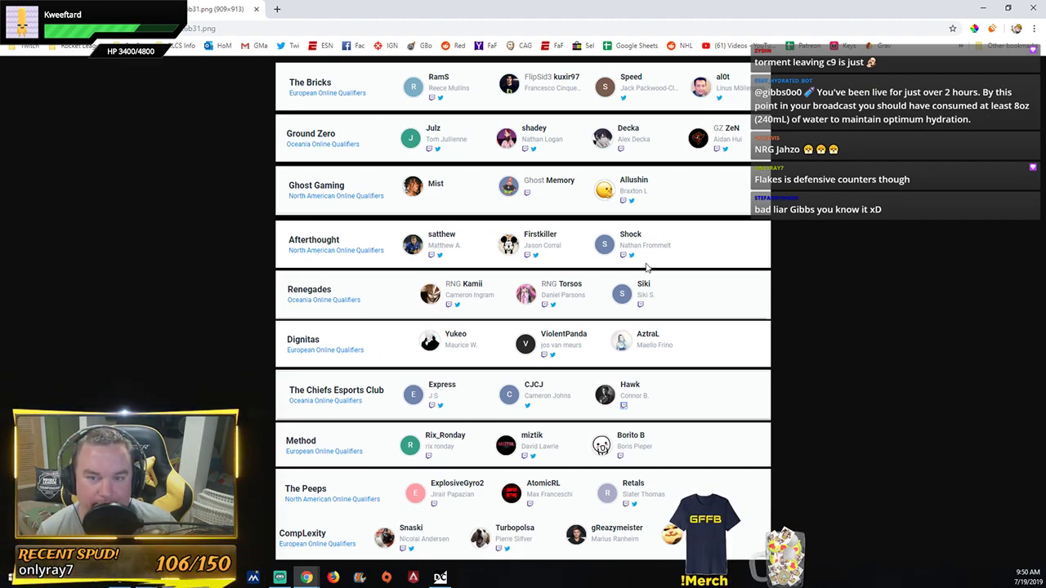
pyautogui.moveTo(489, 223)
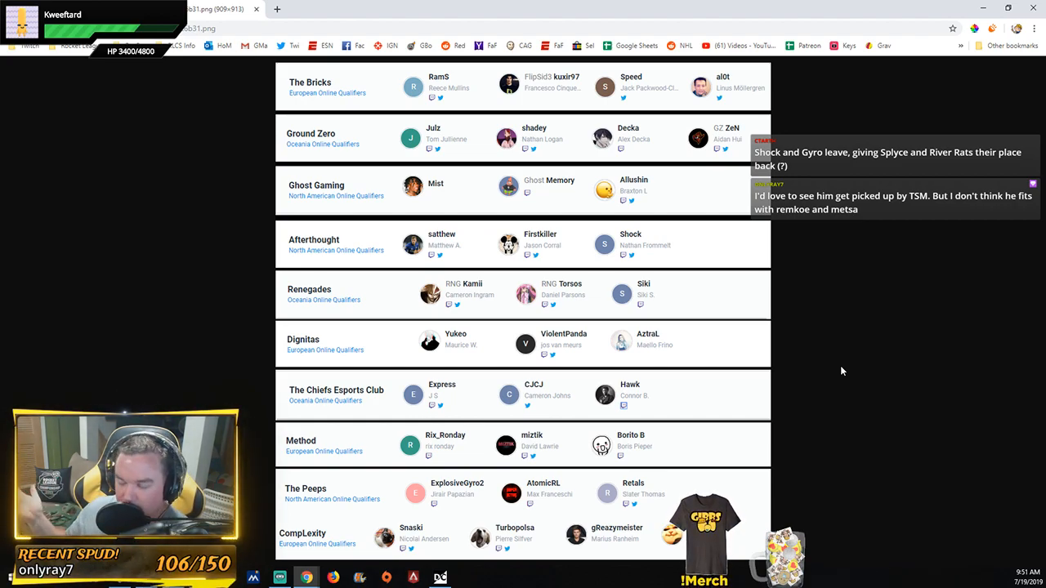
pyautogui.moveTo(877, 387)
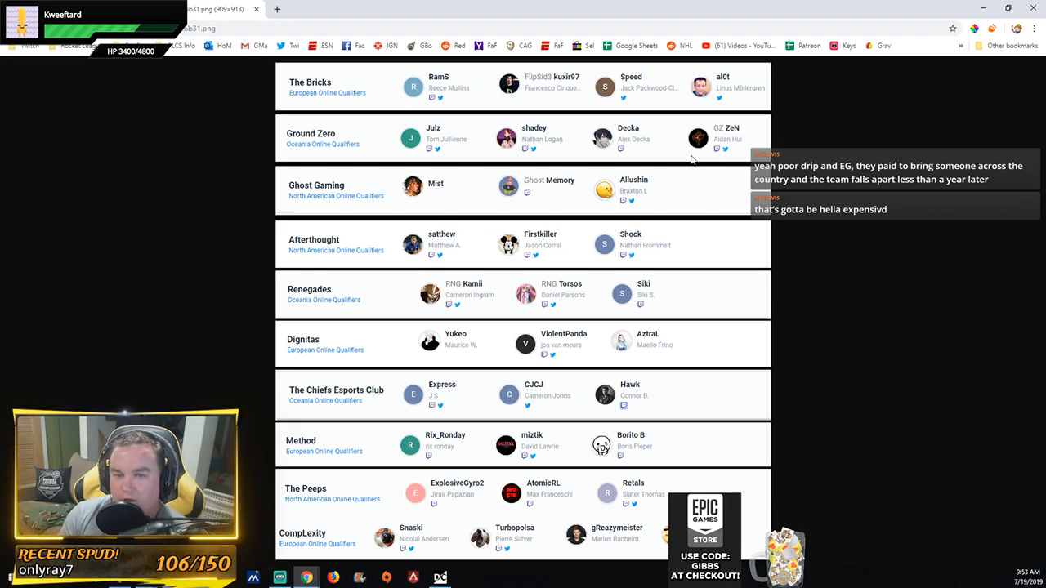
pyautogui.moveTo(585, 173)
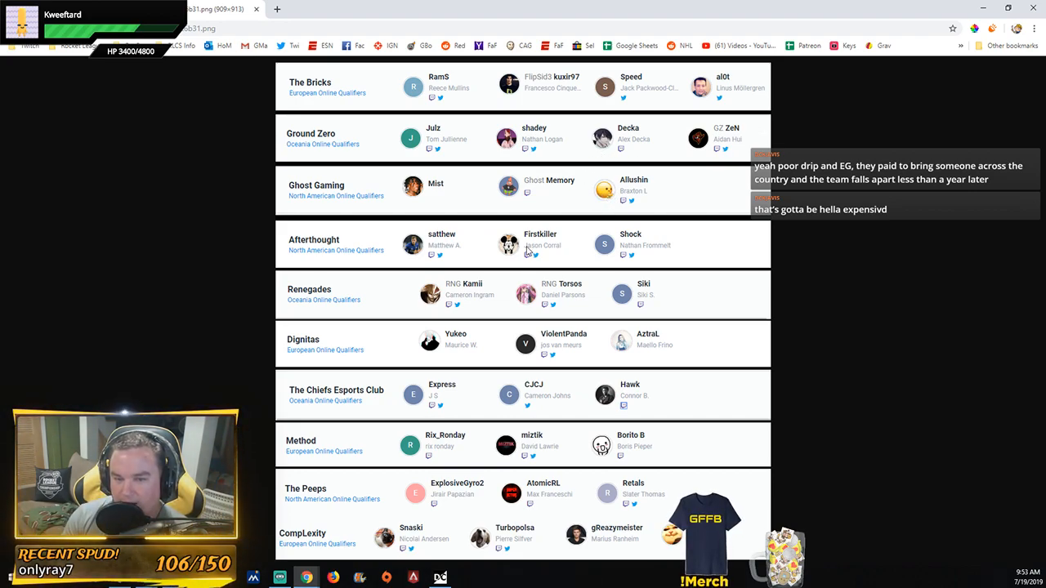
pyautogui.moveTo(509, 274)
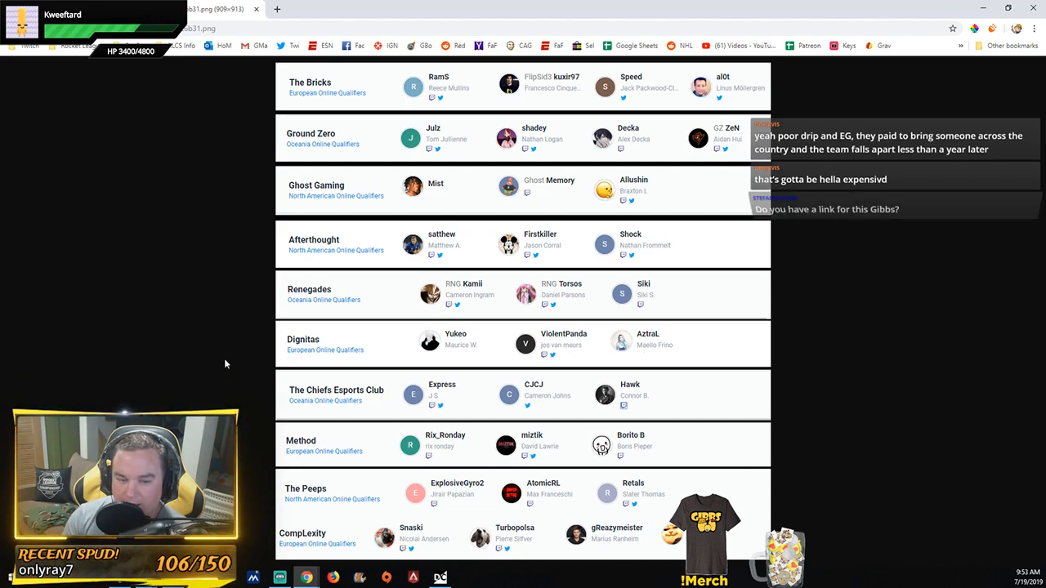
pyautogui.moveTo(665, 396)
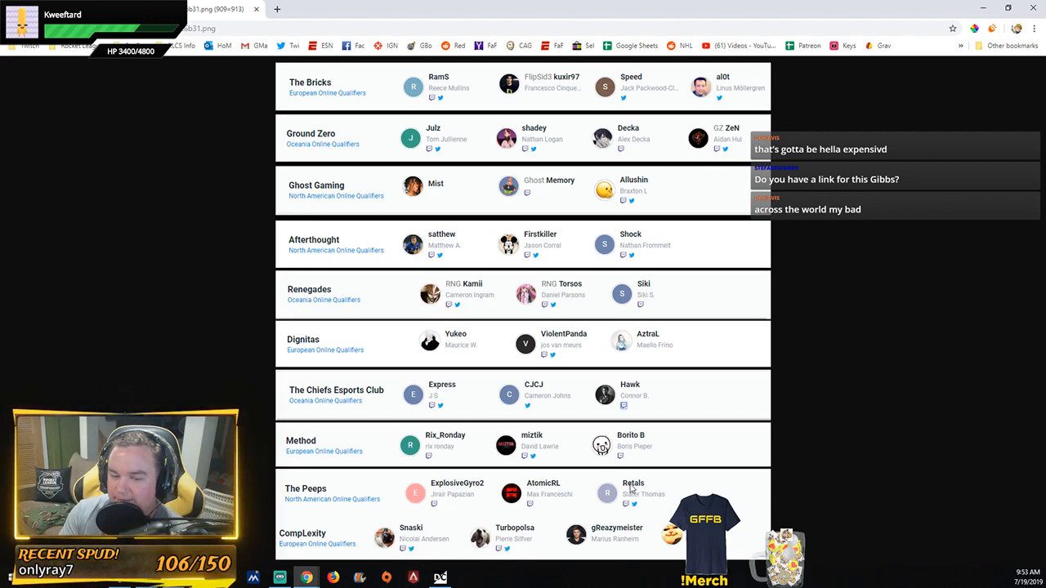
pyautogui.moveTo(506, 542)
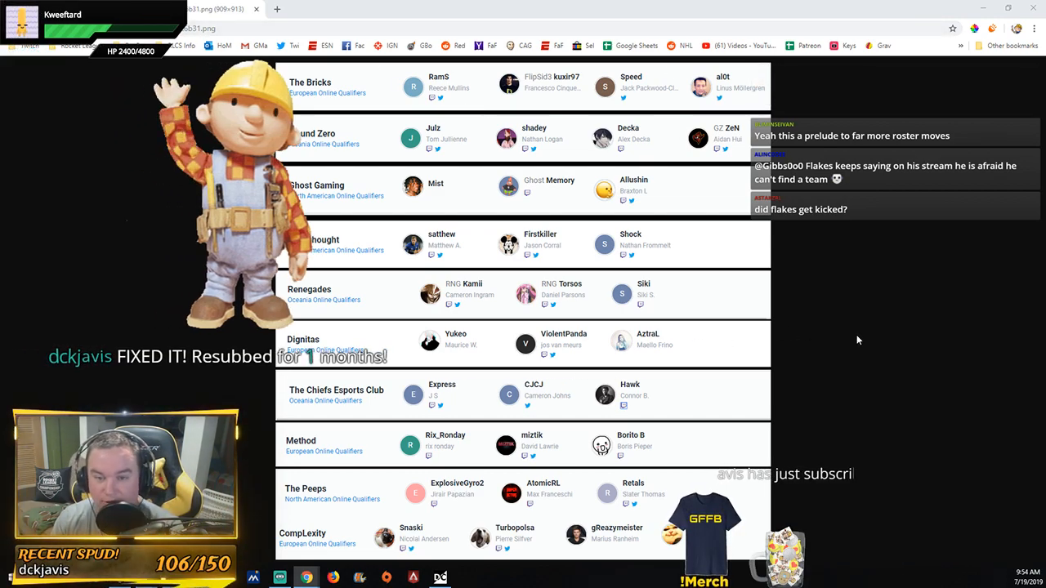
# Show the qualifier lineup image in full-screen mode with F11.
pyautogui.press('f11')
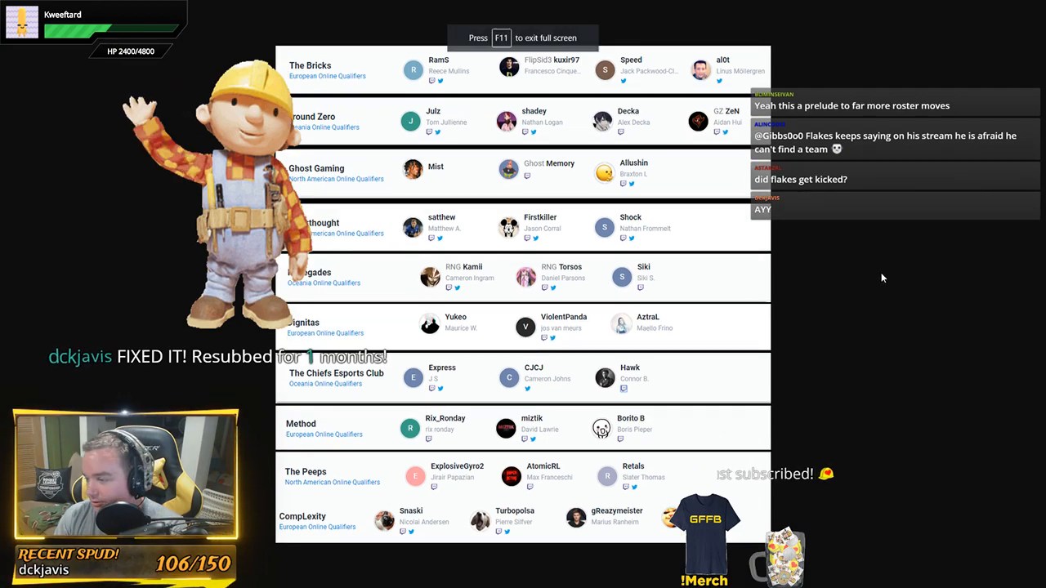